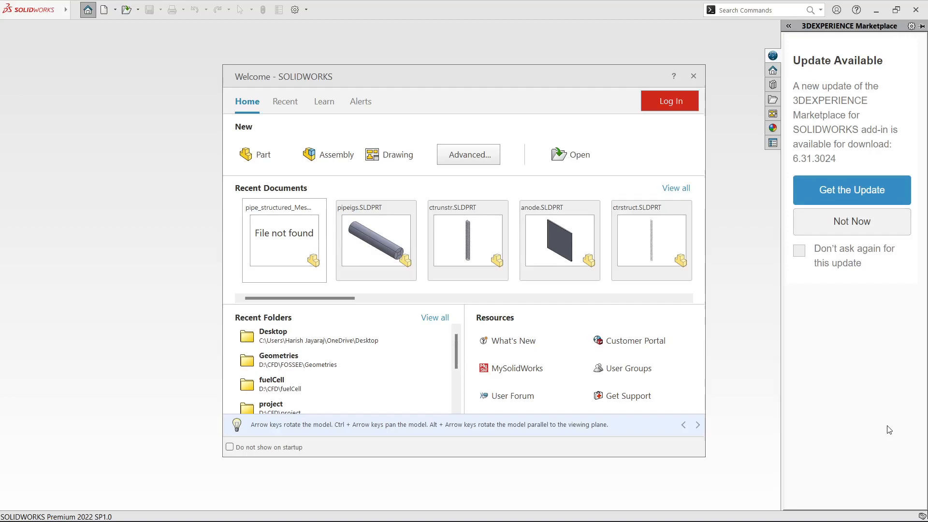
pyautogui.moveTo(749, 395)
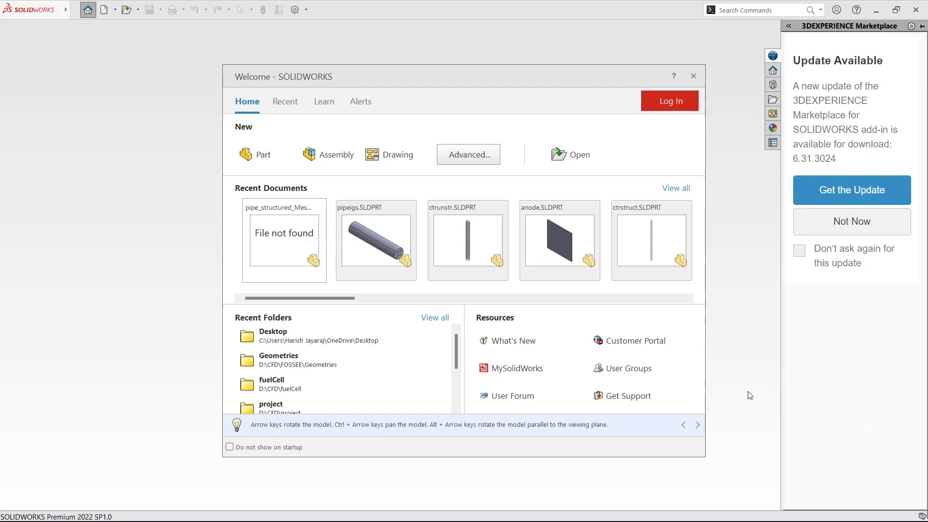
pyautogui.moveTo(743, 398)
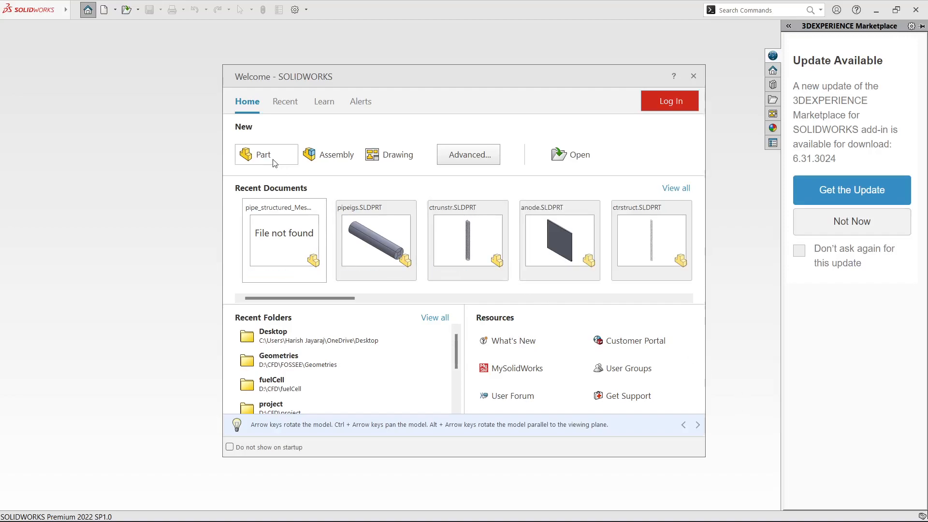
# - Start a new part and begin a sketch on the Right Plane
pyautogui.click(262, 155)
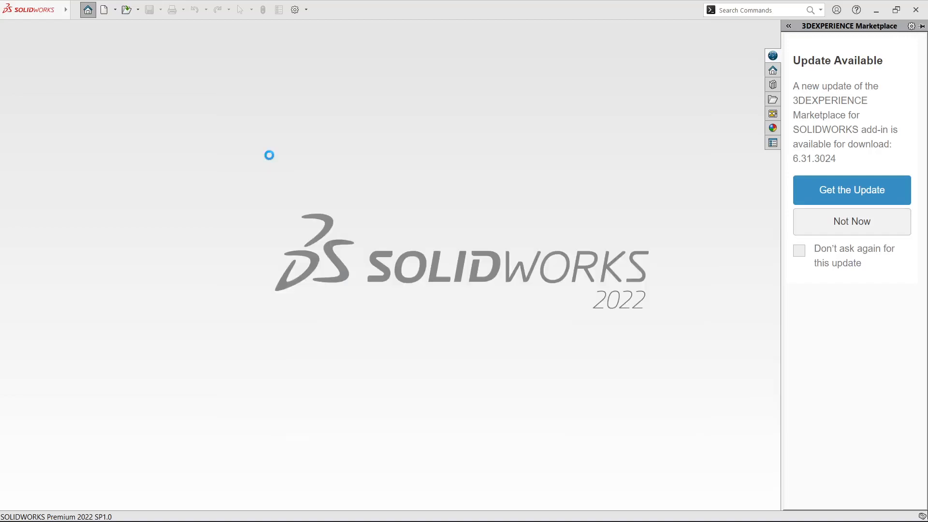
pyautogui.click(105, 10)
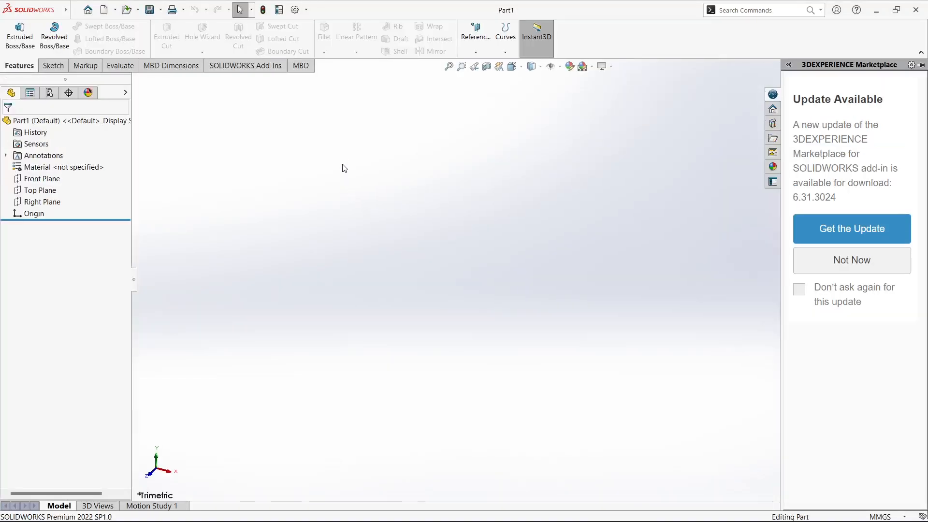
pyautogui.click(43, 202)
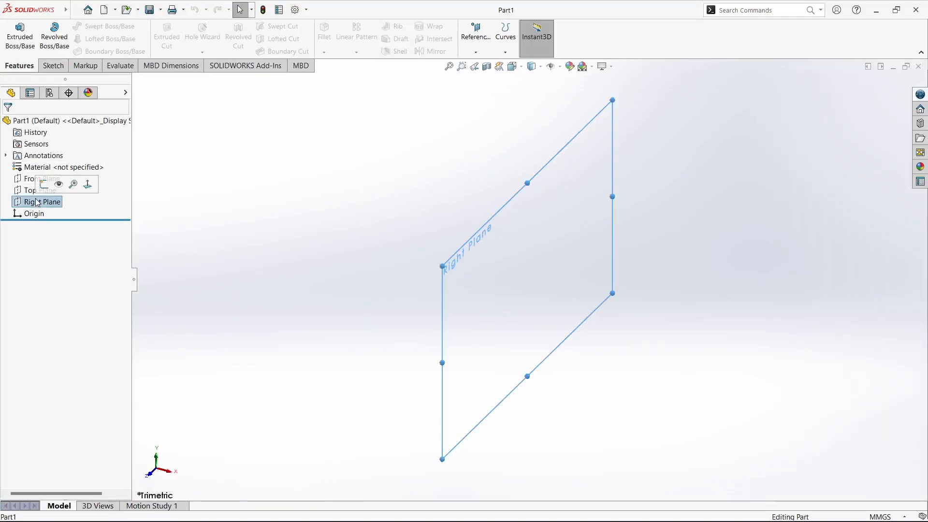
pyautogui.click(42, 202)
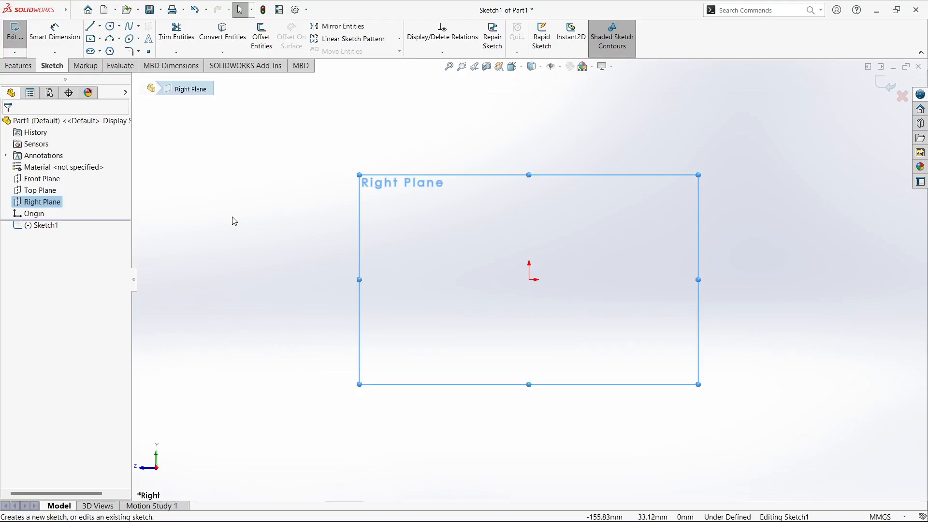
pyautogui.moveTo(186, 193)
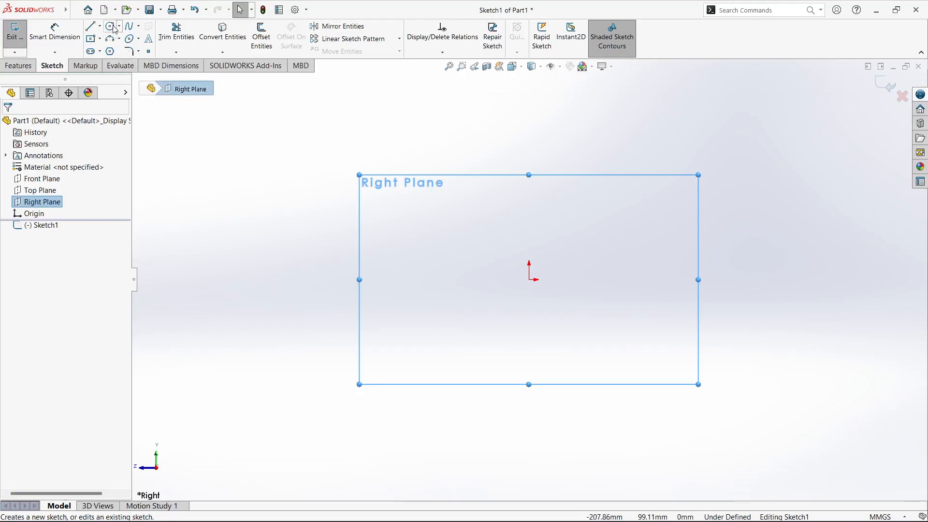
# - Sketch a centre rectangle at the origin dimensioned 30 by 30 mm, fully defined
pyautogui.click(109, 26)
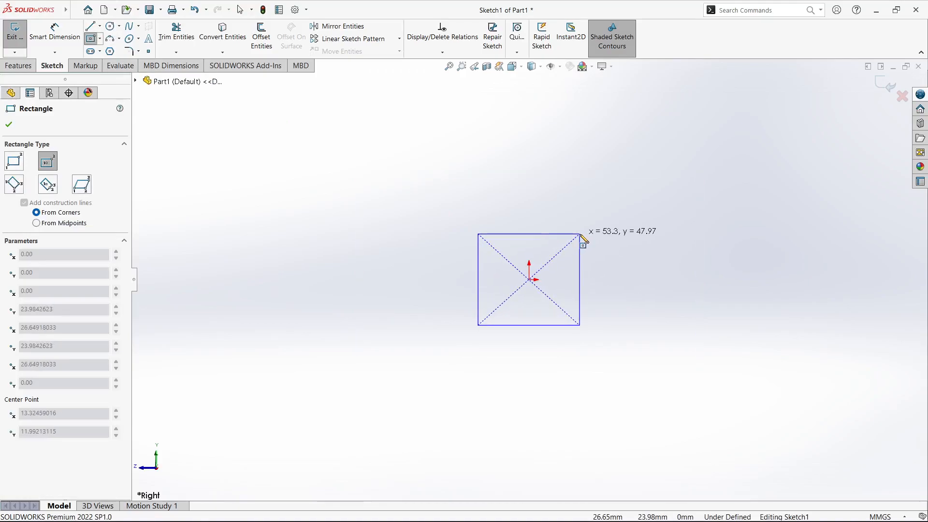
pyautogui.click(8, 124)
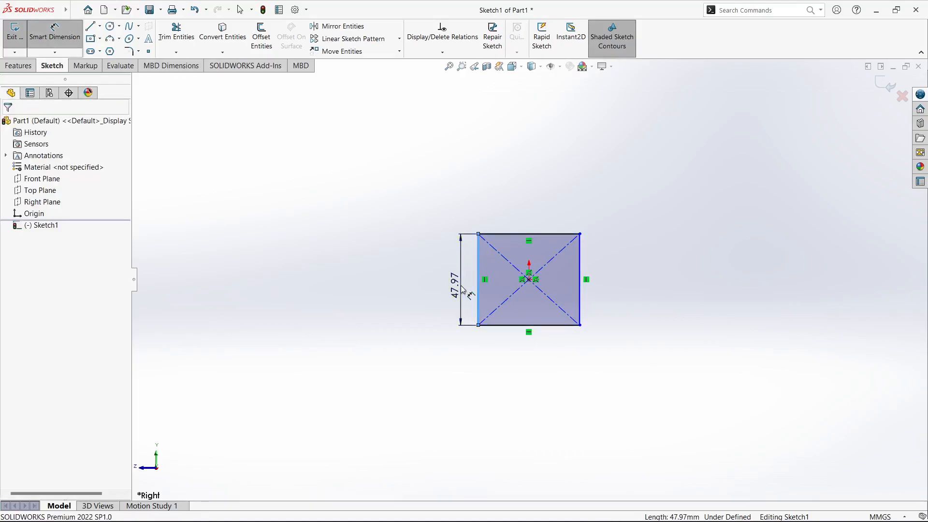
pyautogui.click(477, 279)
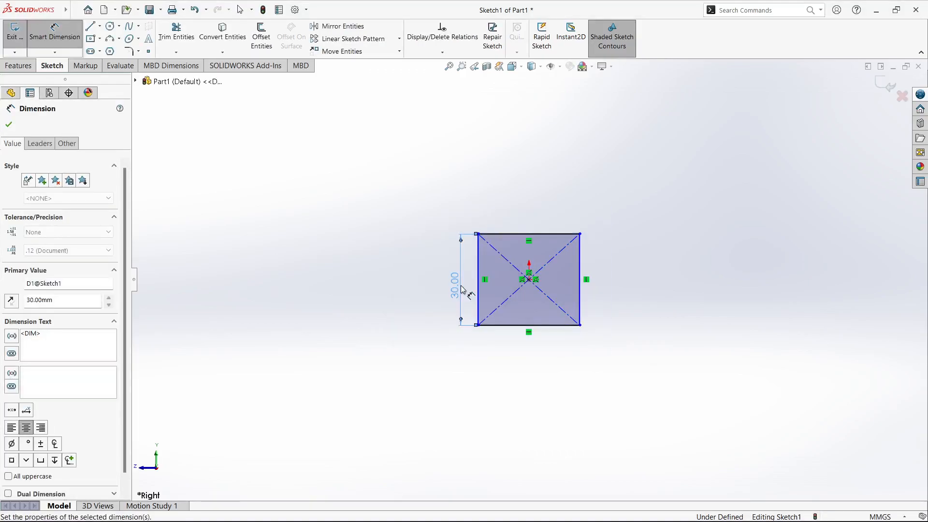
pyautogui.click(9, 125)
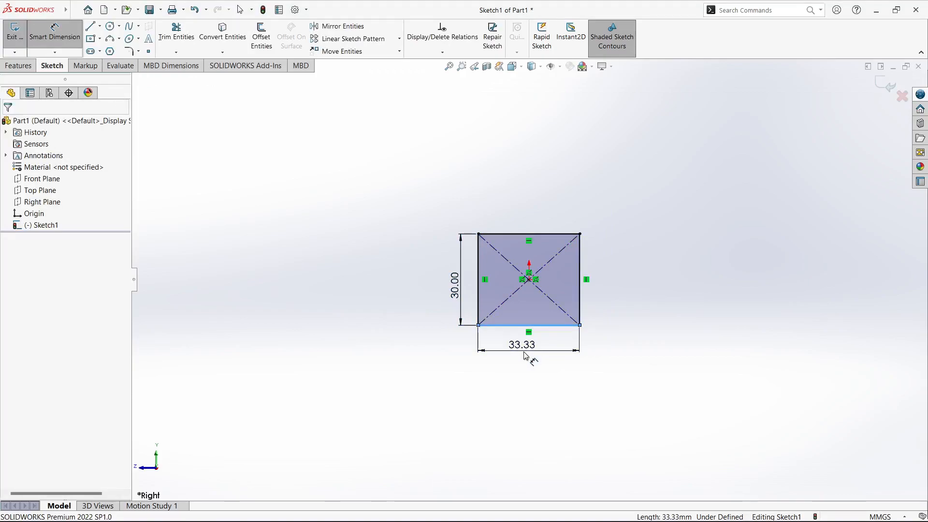
pyautogui.click(521, 345)
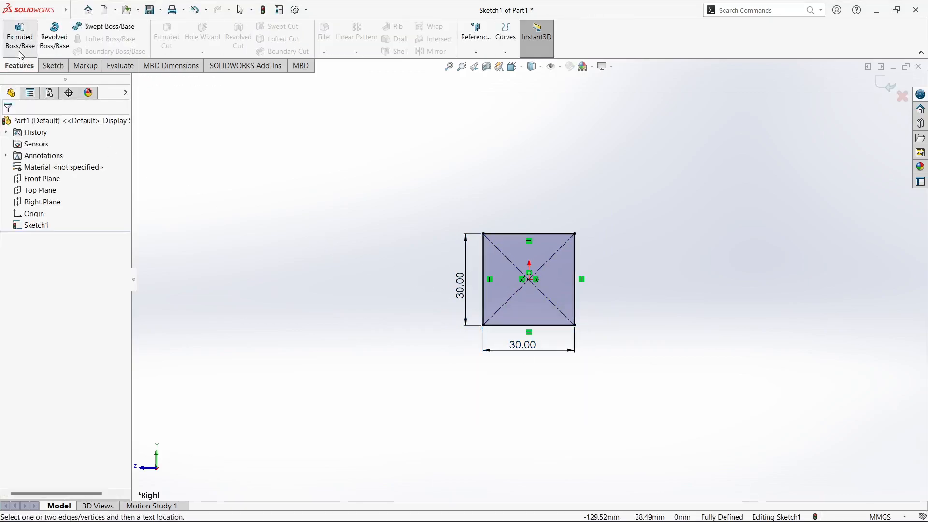
# - Mid-plane boss-extrude the square into a long bar and start a new Right Plane sketch
pyautogui.click(19, 36)
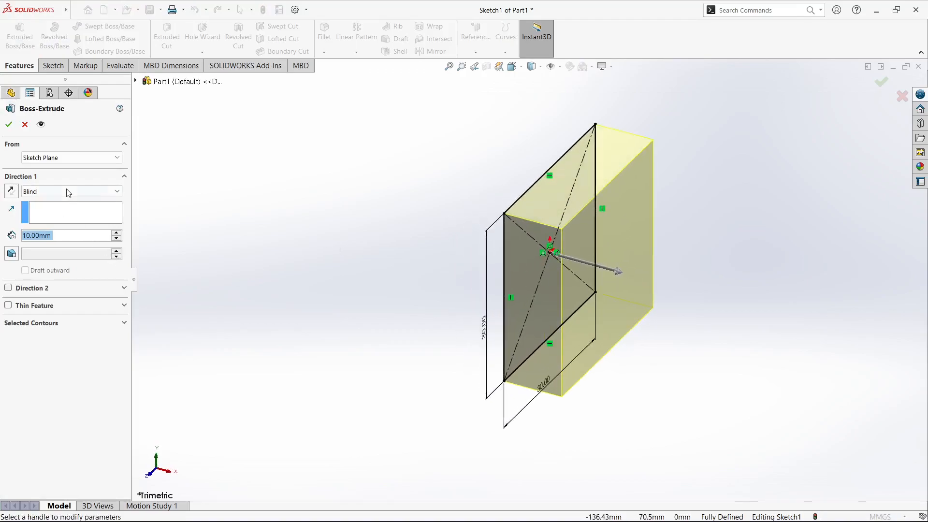
pyautogui.click(71, 189)
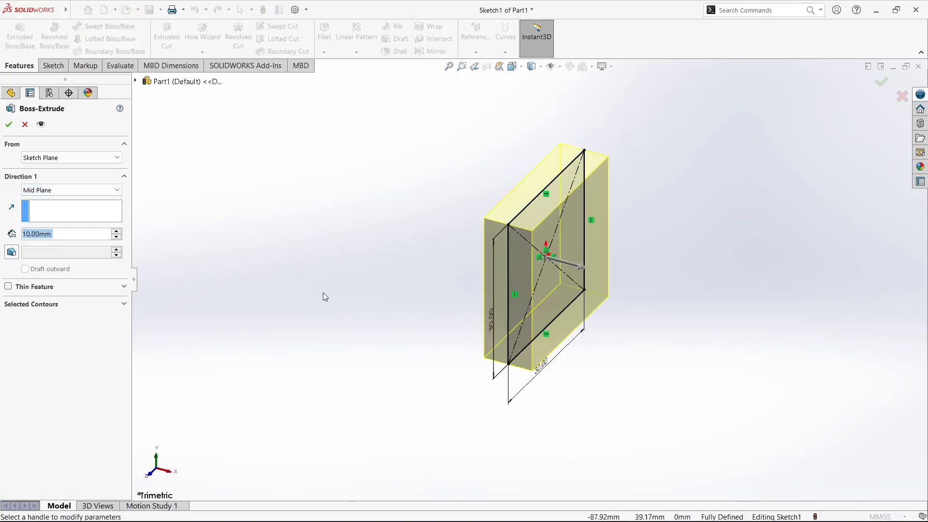
pyautogui.write('50')
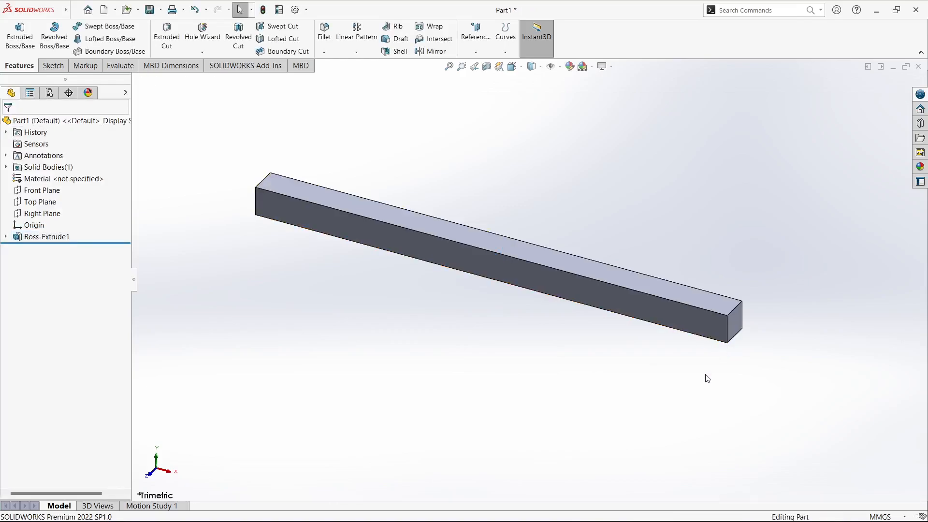
pyautogui.rightClick(41, 213)
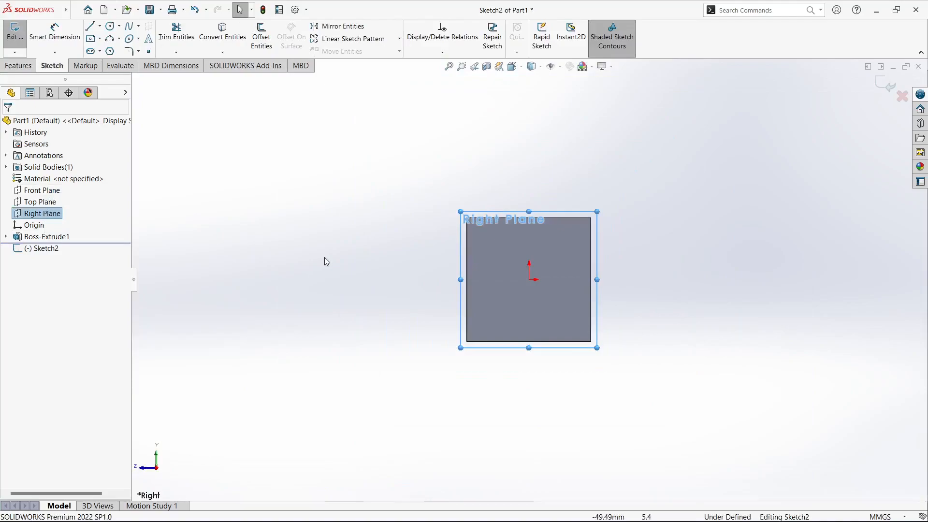
# - Sketch a circle at the origin dimensioned to Ø100 mm
pyautogui.click(109, 26)
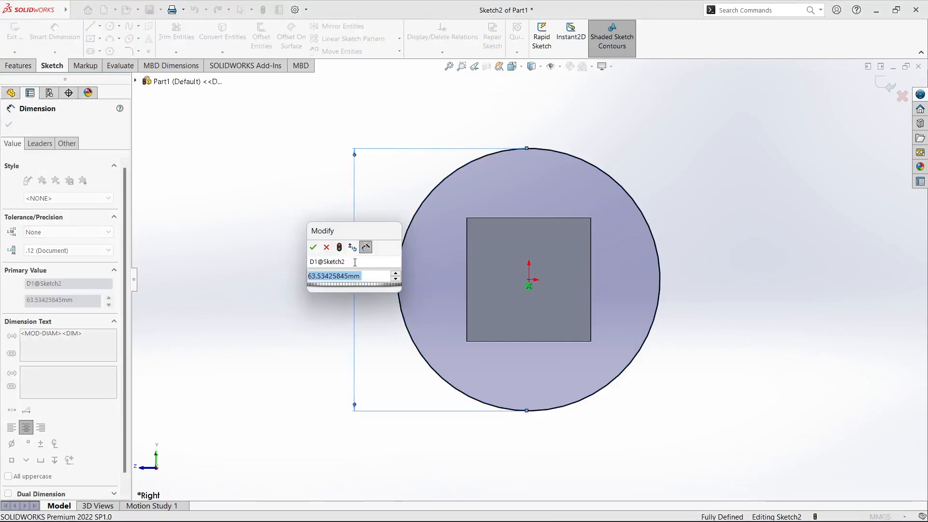
pyautogui.click(313, 246)
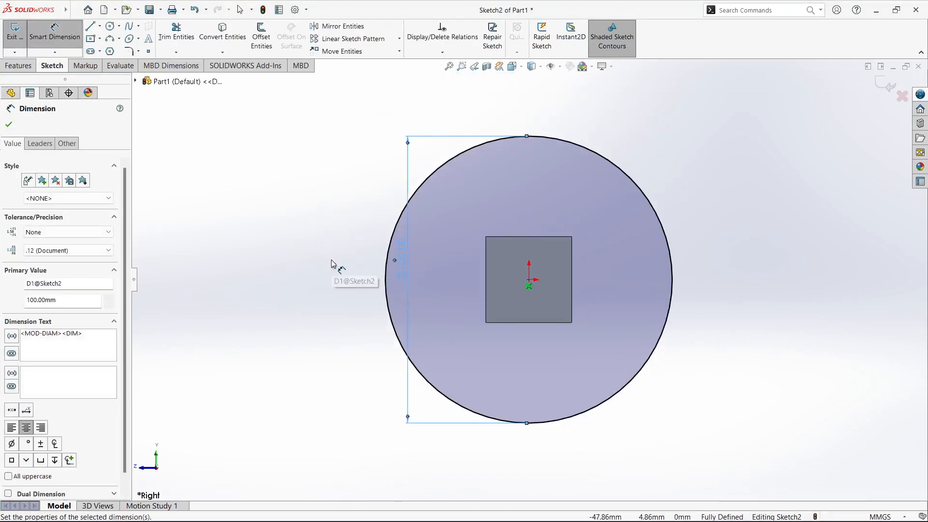
pyautogui.click(9, 125)
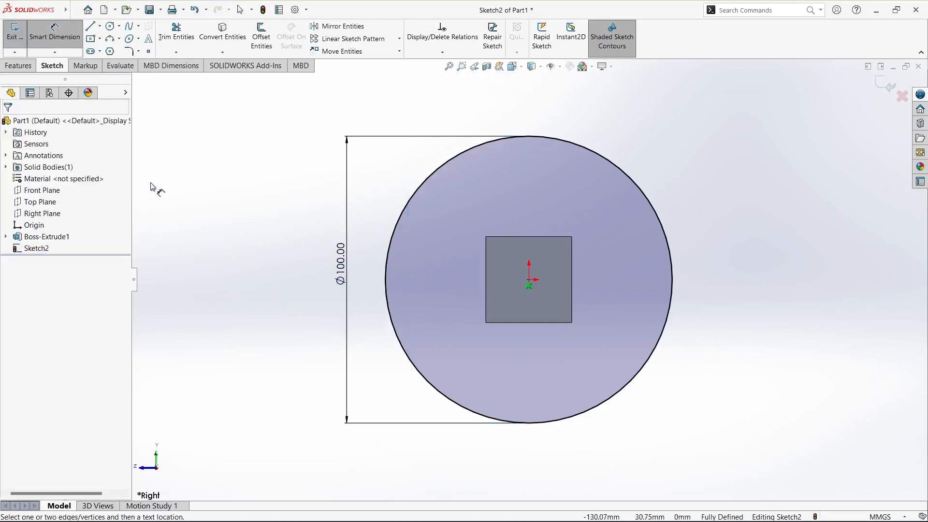
# - Draw two lines from the square's top corners to the circle and dimension the angle 135°
pyautogui.click(89, 26)
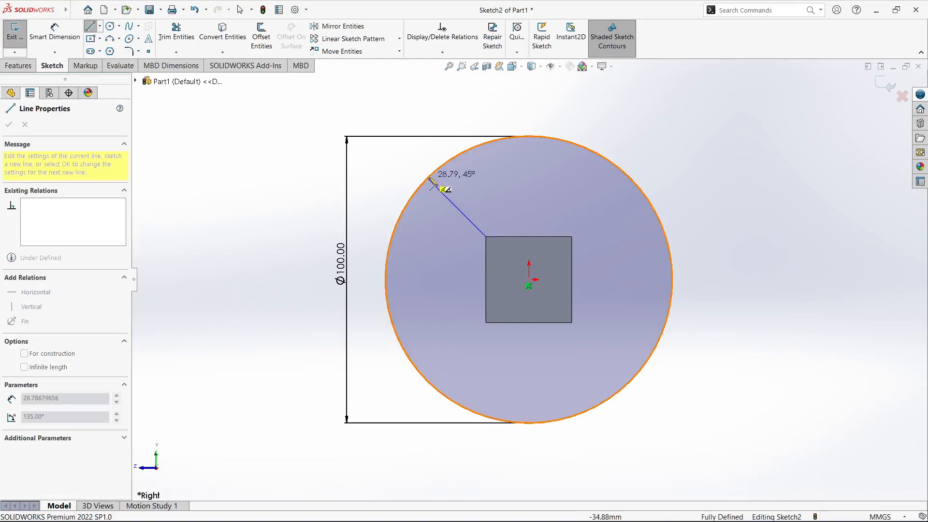
pyautogui.click(486, 245)
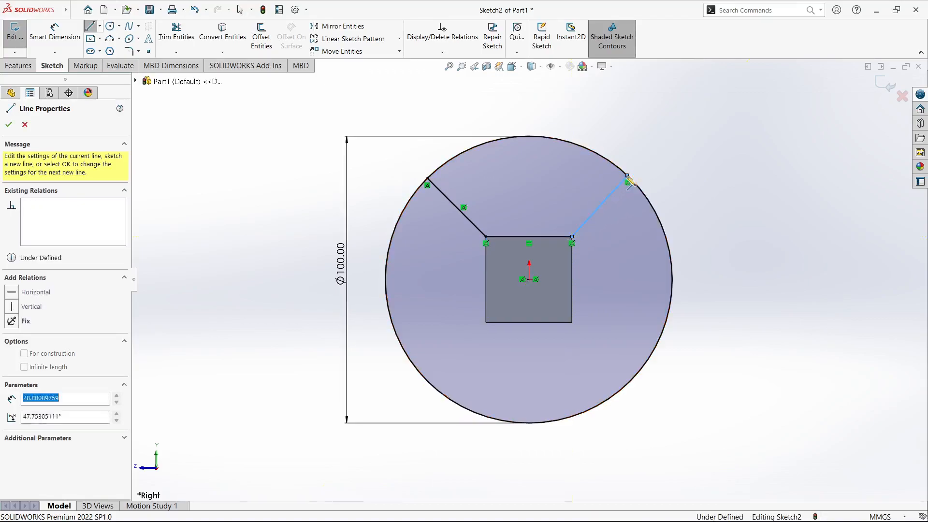
pyautogui.click(9, 124)
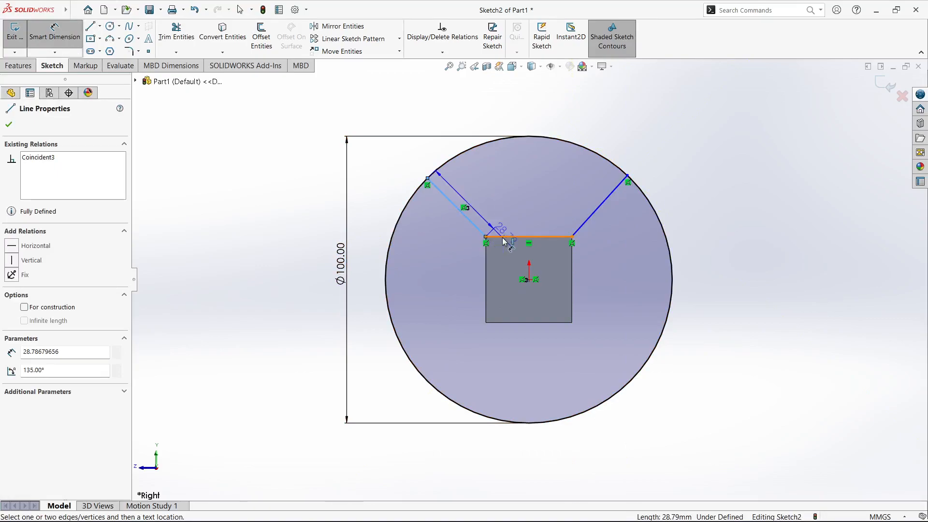
pyautogui.click(510, 241)
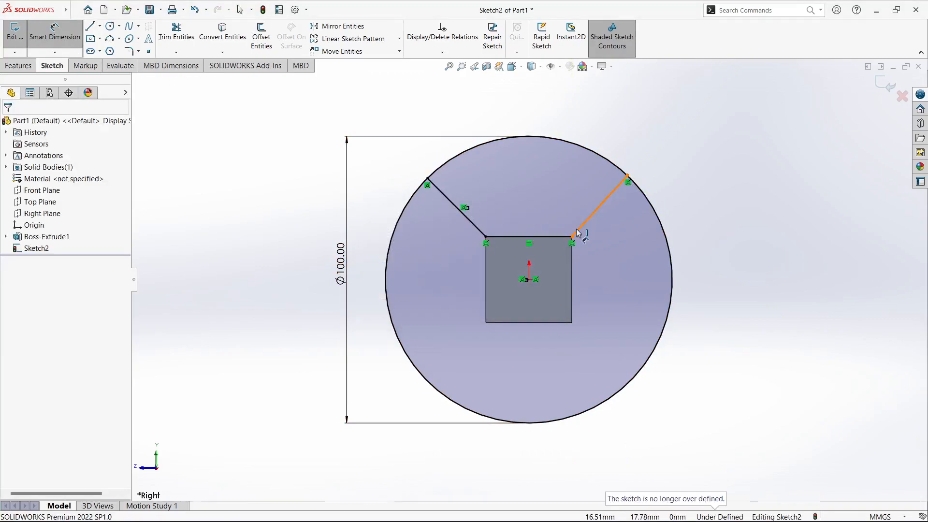
pyautogui.click(585, 234)
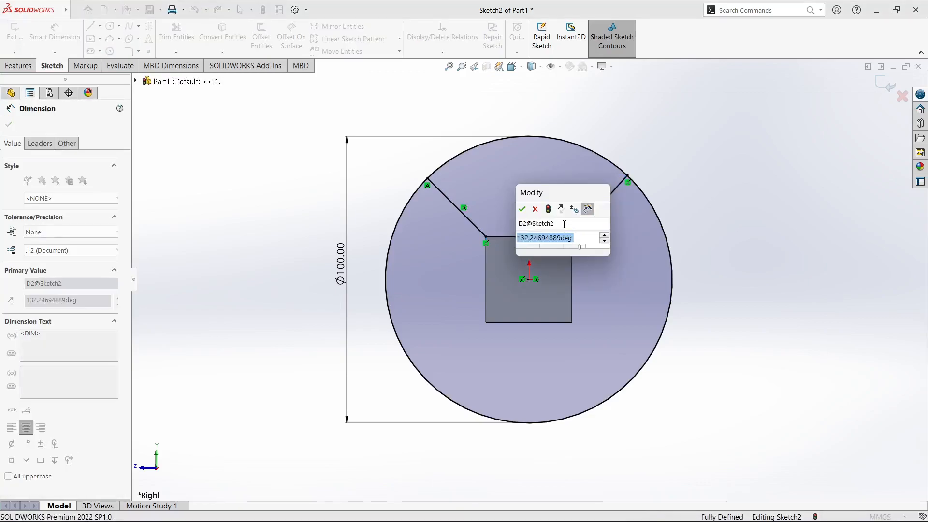
pyautogui.click(521, 208)
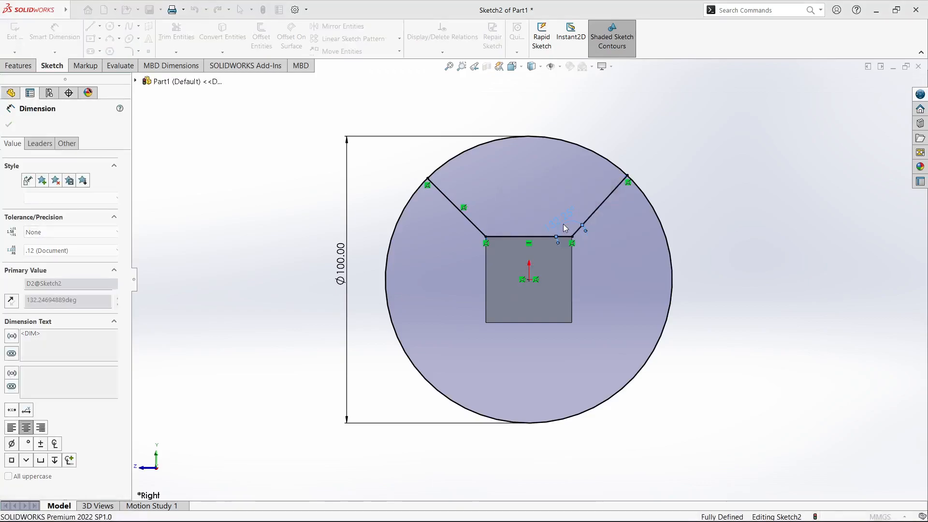
pyautogui.click(8, 125)
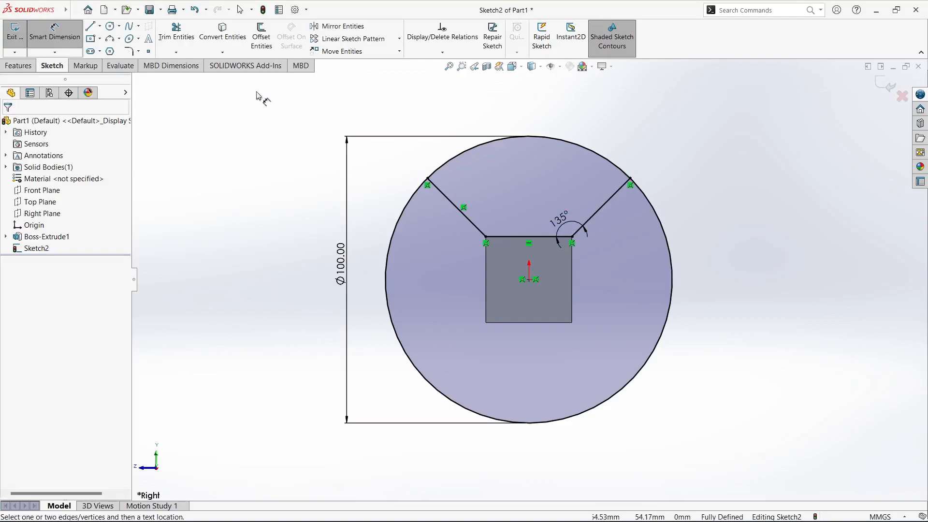
# - Trim the sketch to a fan sector and extrude it 500 mm mid-plane as an unmerged second body
pyautogui.click(176, 33)
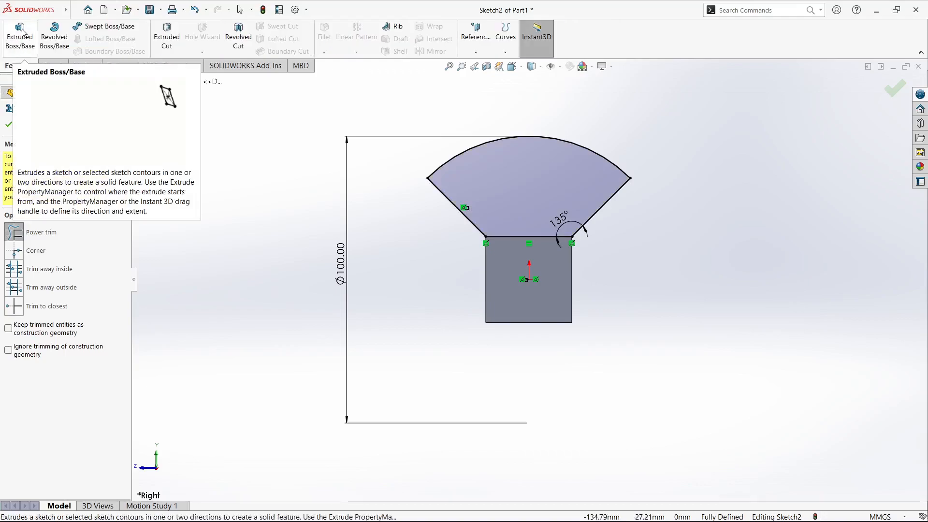
pyautogui.click(19, 35)
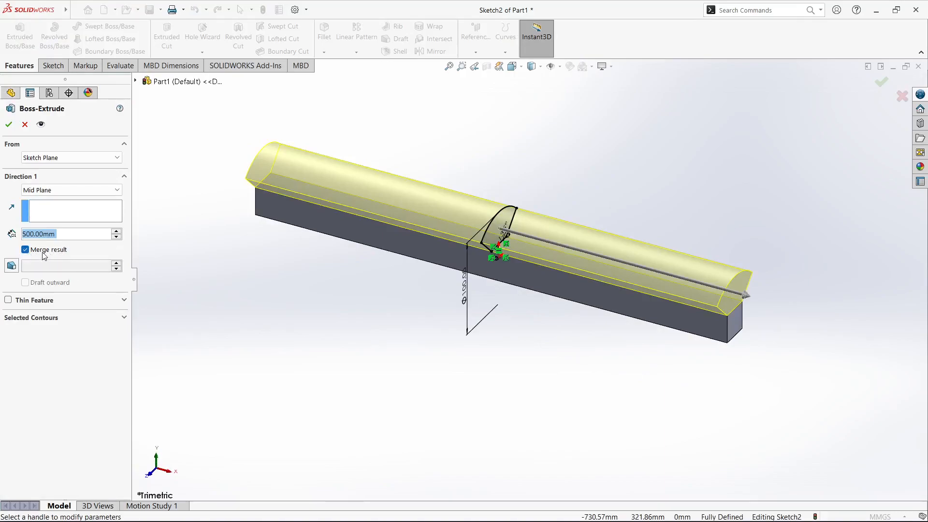
pyautogui.click(25, 249)
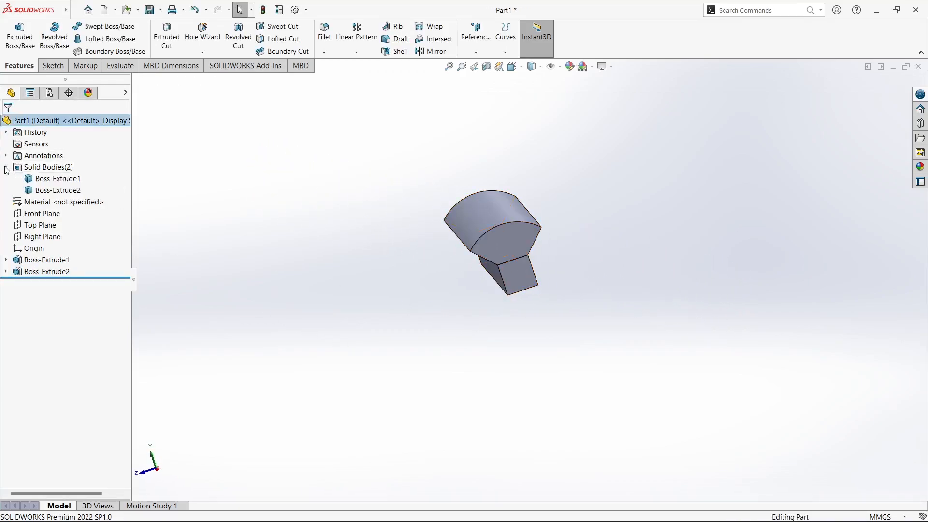
pyautogui.click(47, 271)
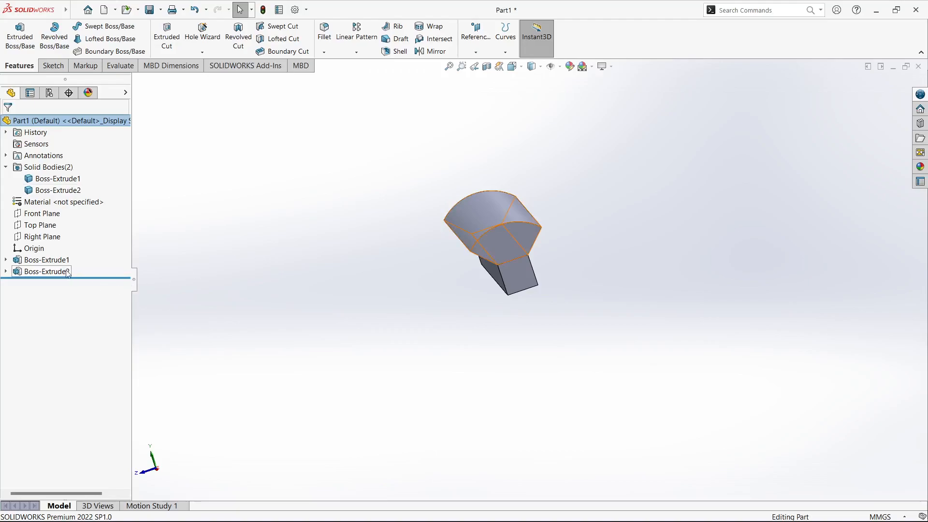
# - Circular-pattern the Boss-Extrude2 body four times about the arc edge, completing a five-body cylinder
pyautogui.click(56, 190)
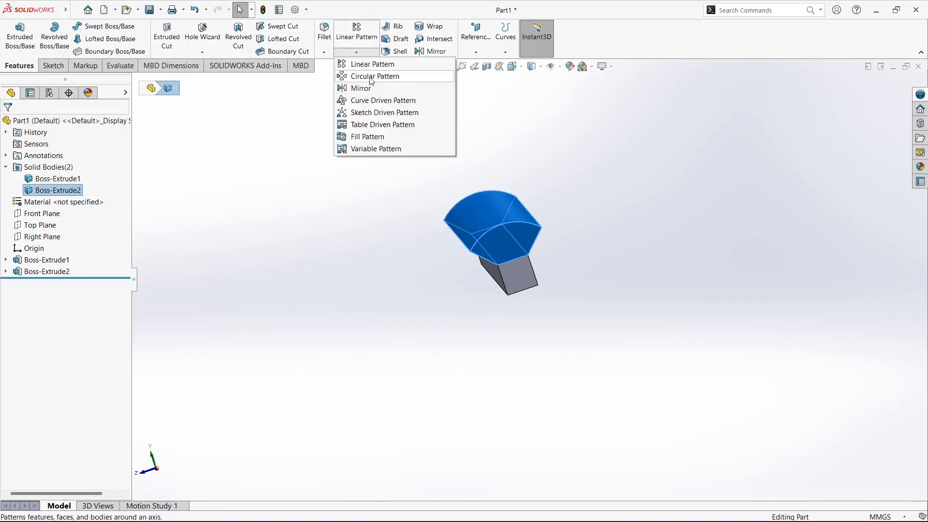
pyautogui.click(374, 75)
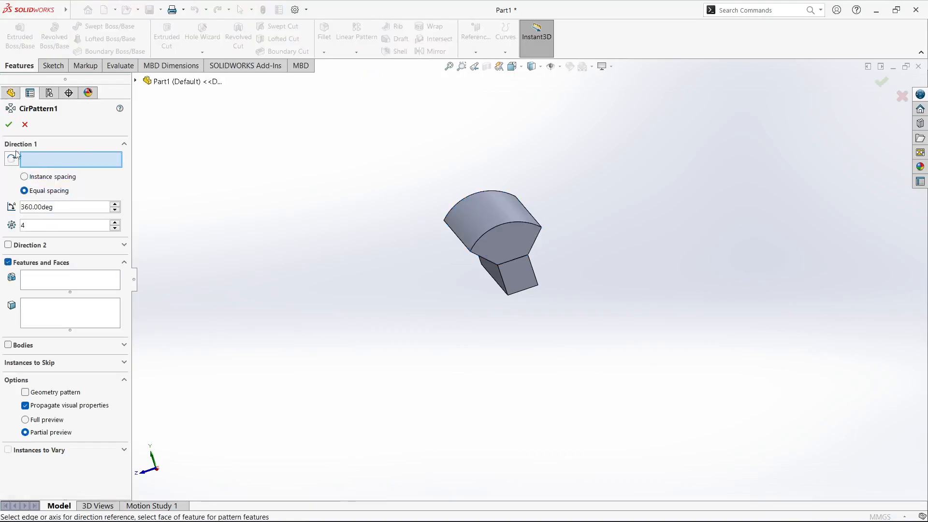
pyautogui.moveTo(526, 226)
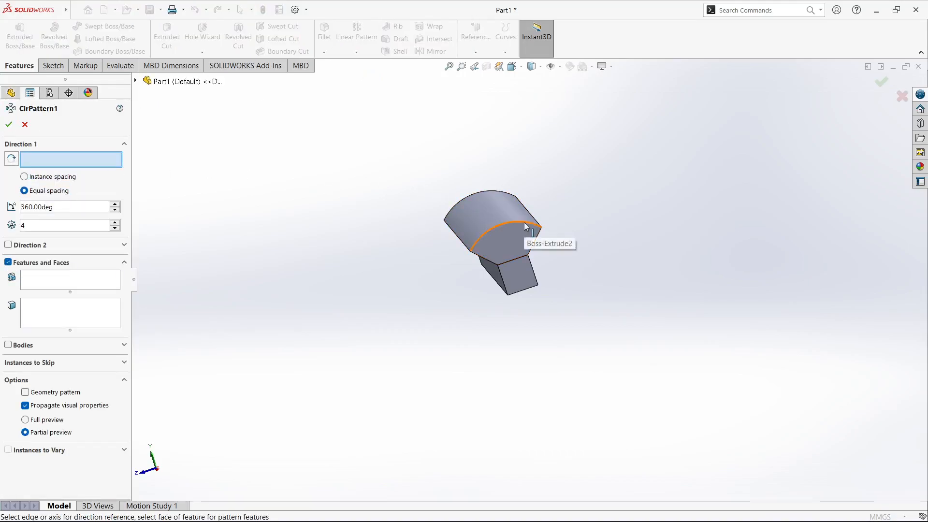
pyautogui.click(524, 224)
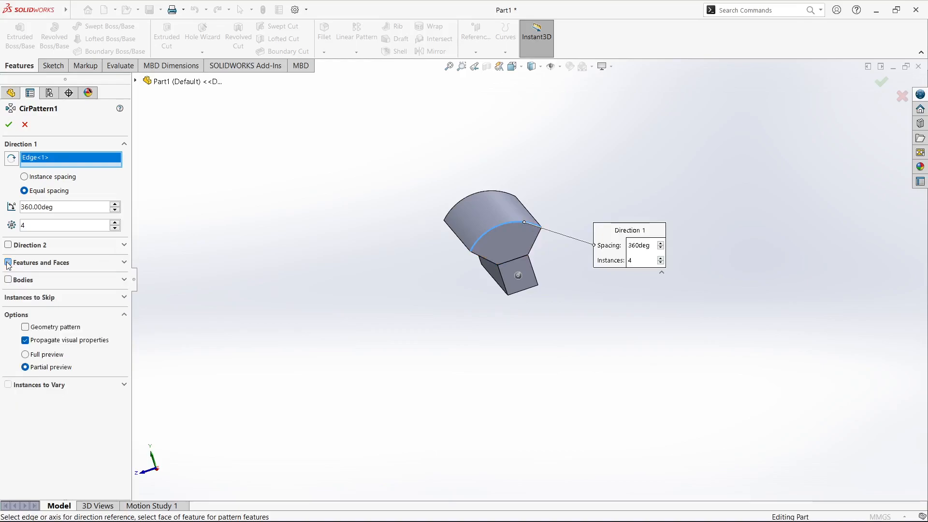
pyautogui.click(8, 279)
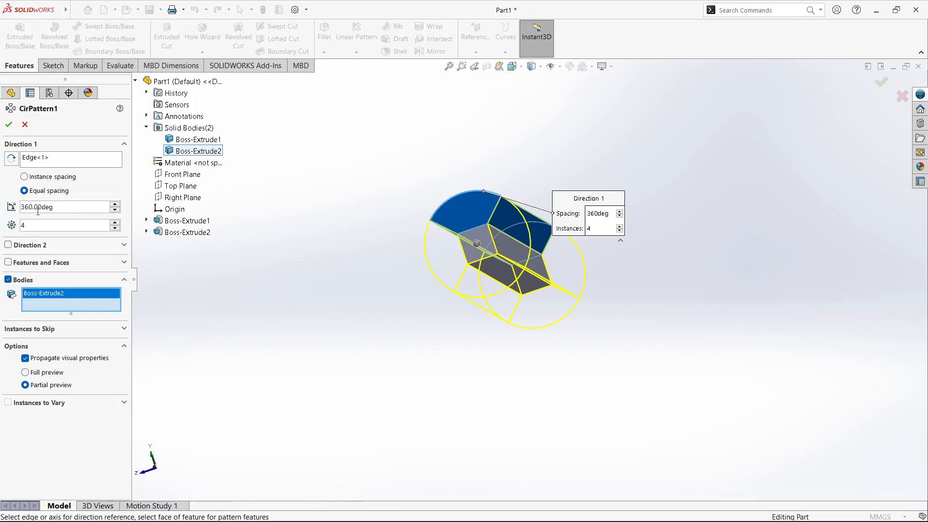
pyautogui.moveTo(21, 333)
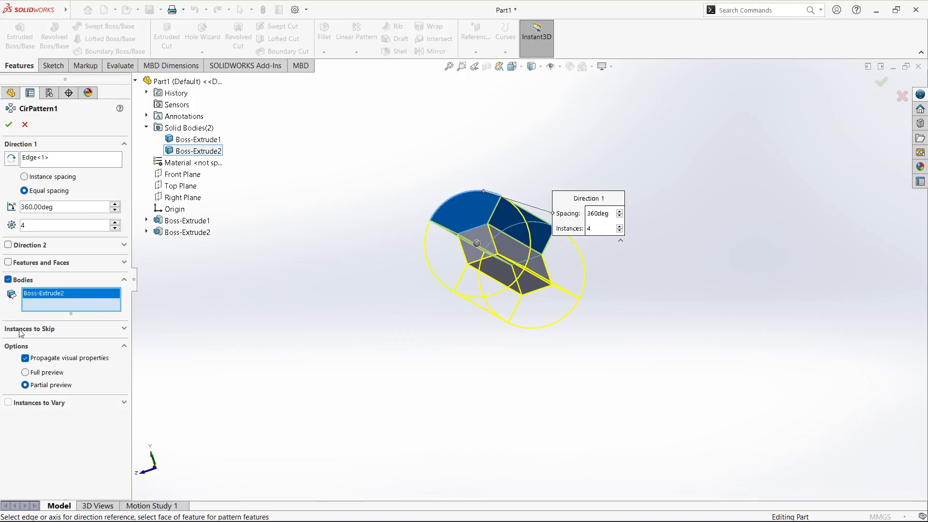
pyautogui.click(8, 125)
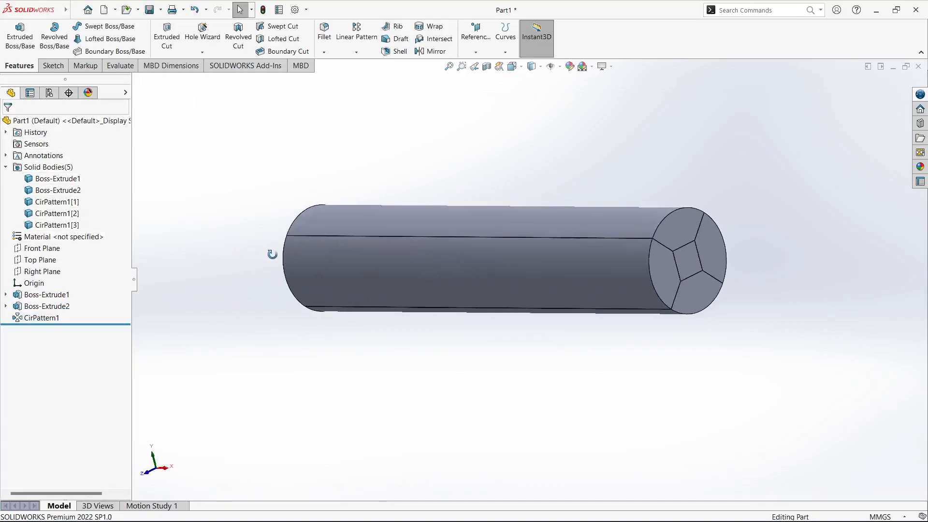
# - Show the cylinder in isometric view, collapse Solid Bodies and bring up the File menu
pyautogui.click(58, 178)
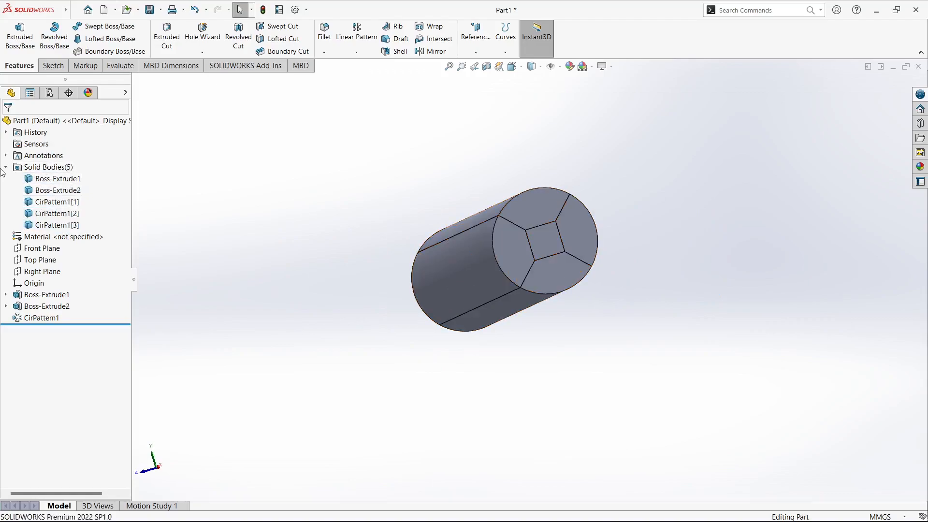
pyautogui.click(6, 167)
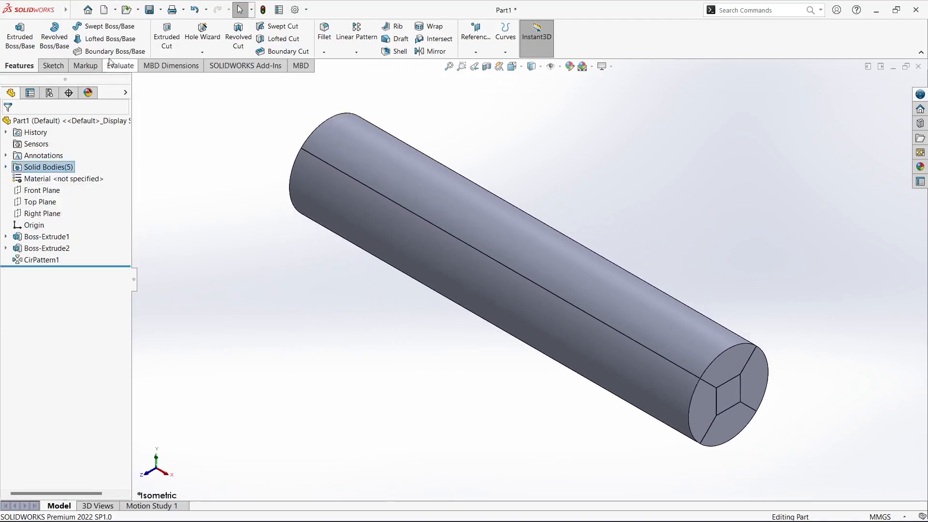
pyautogui.click(76, 11)
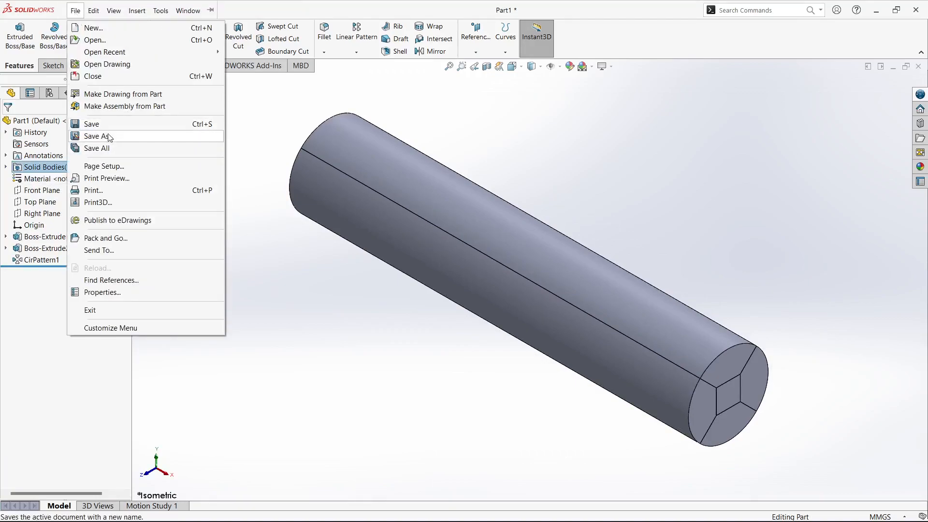
# - Save the part as 'pipe' on the Desktop
pyautogui.click(97, 136)
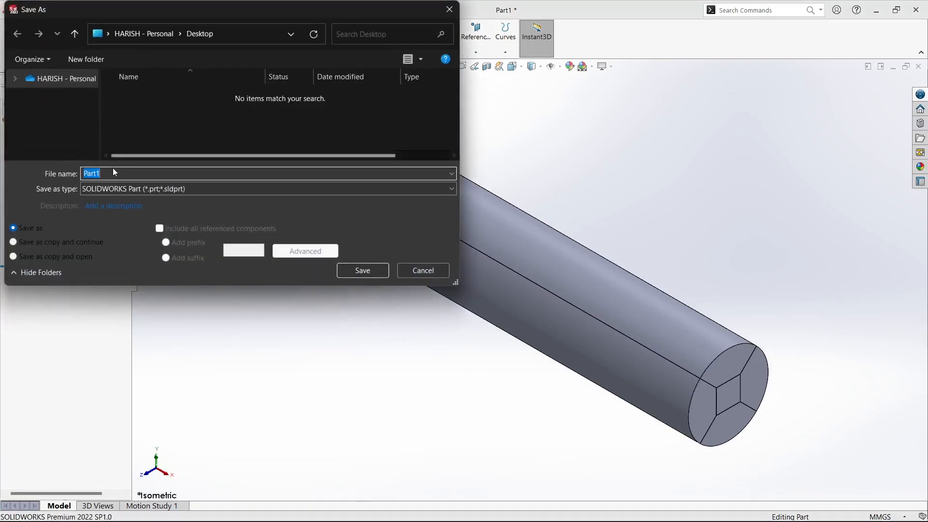
pyautogui.write('p')
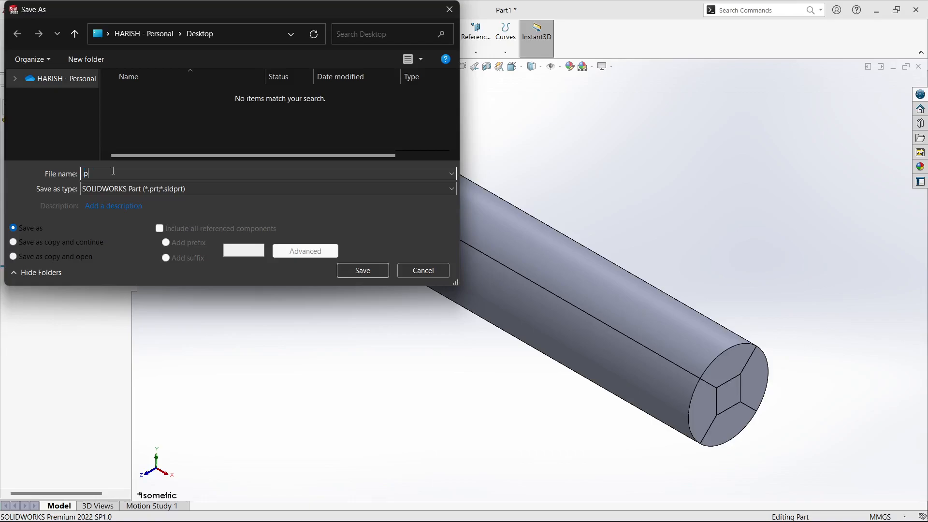
pyautogui.write('ipe')
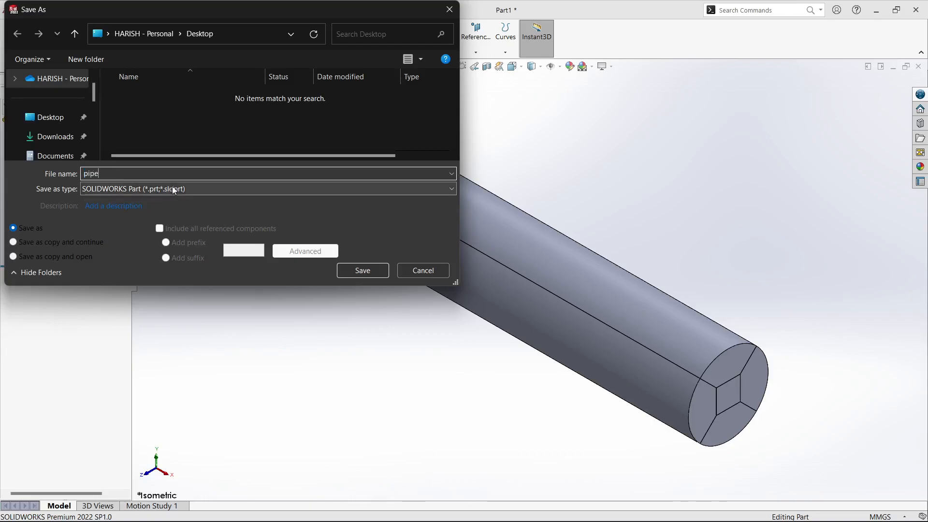
pyautogui.click(361, 270)
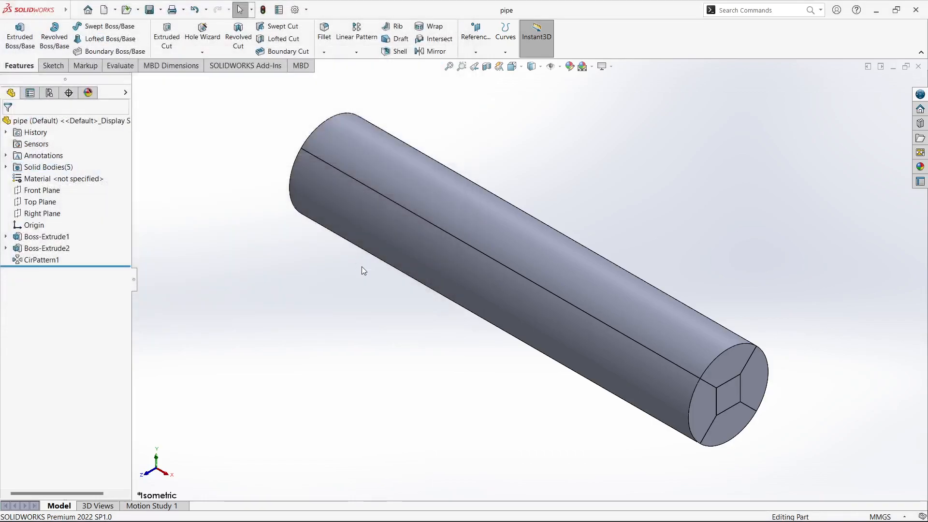
# - Start a further Save As to save another copy of the part
pyautogui.click(74, 9)
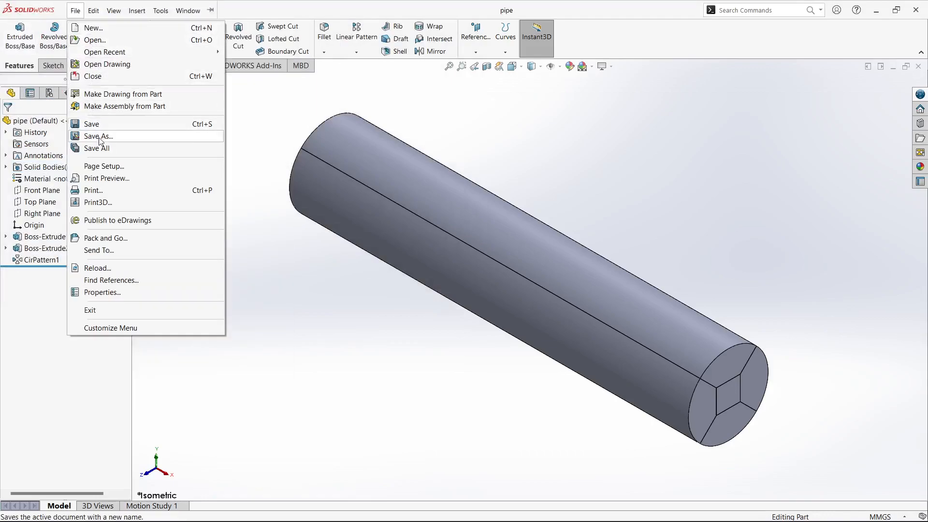
pyautogui.click(100, 137)
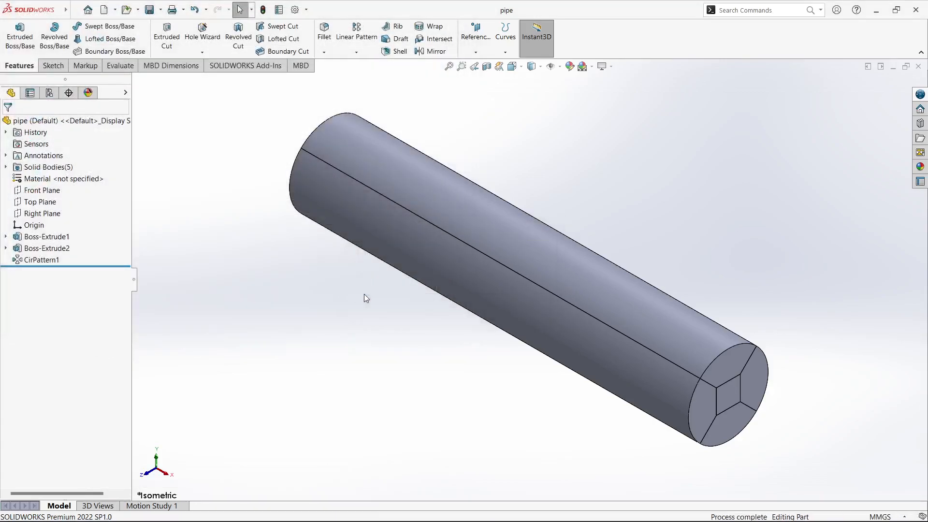
pyautogui.moveTo(342, 340)
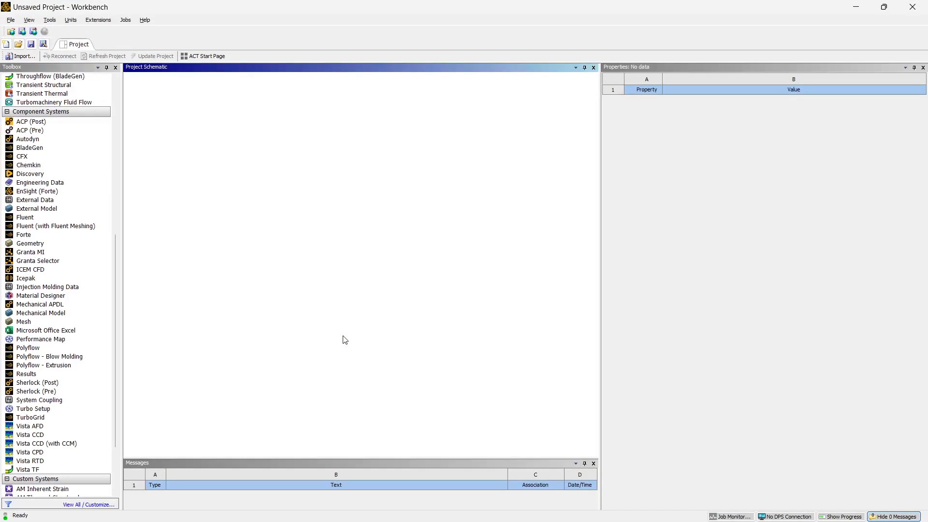
# - Add a Mesh system and import Desktop\pipeigs.IGS into its Geometry cell
pyautogui.click(28, 347)
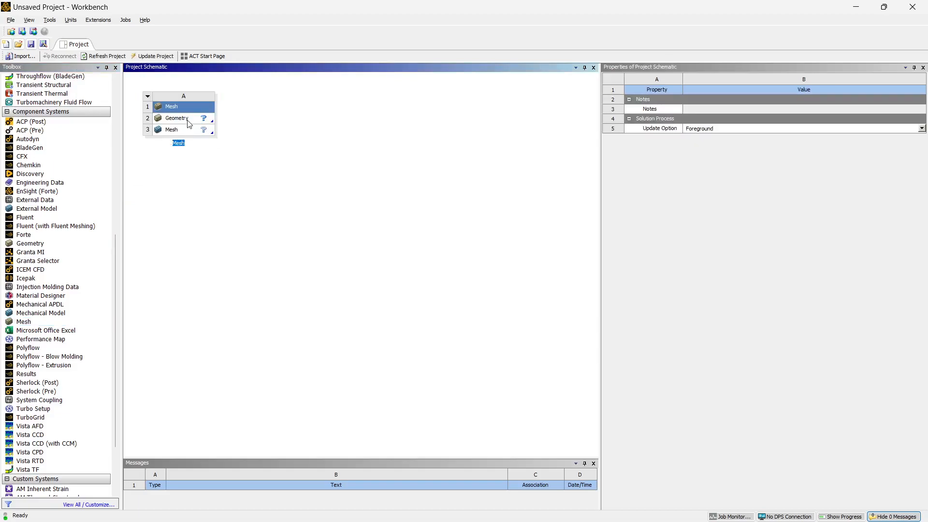
pyautogui.rightClick(176, 117)
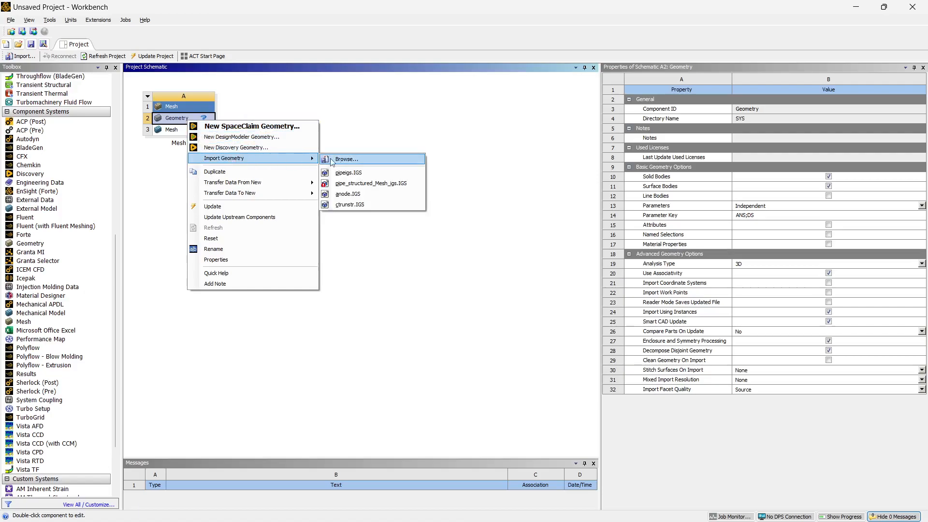
pyautogui.click(347, 158)
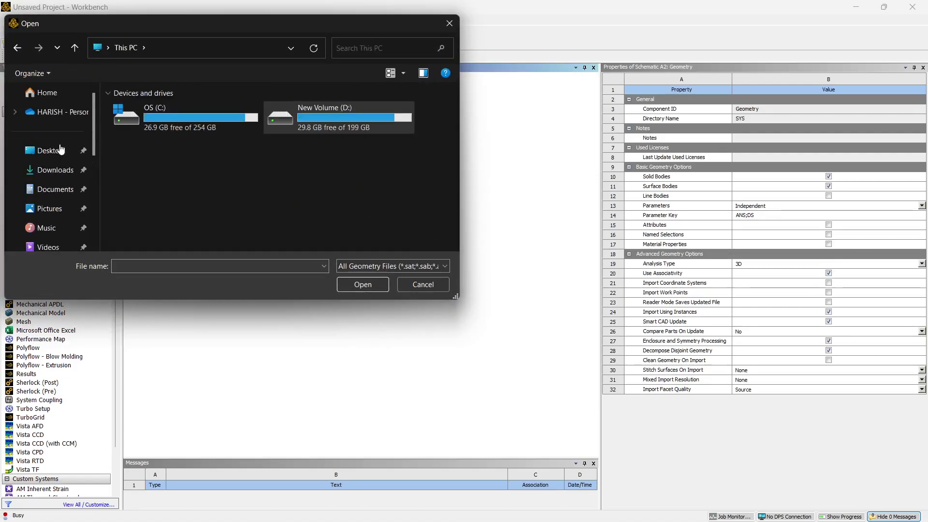
pyautogui.click(50, 150)
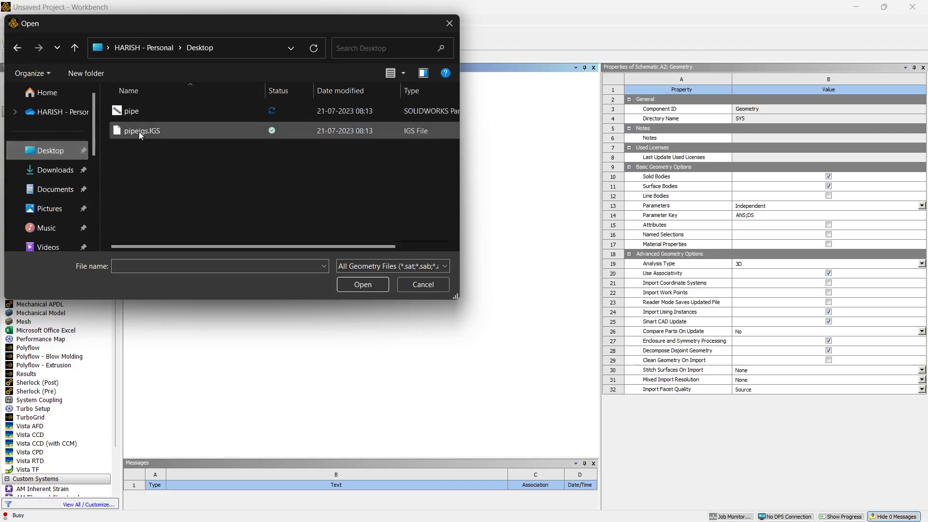
pyautogui.click(142, 130)
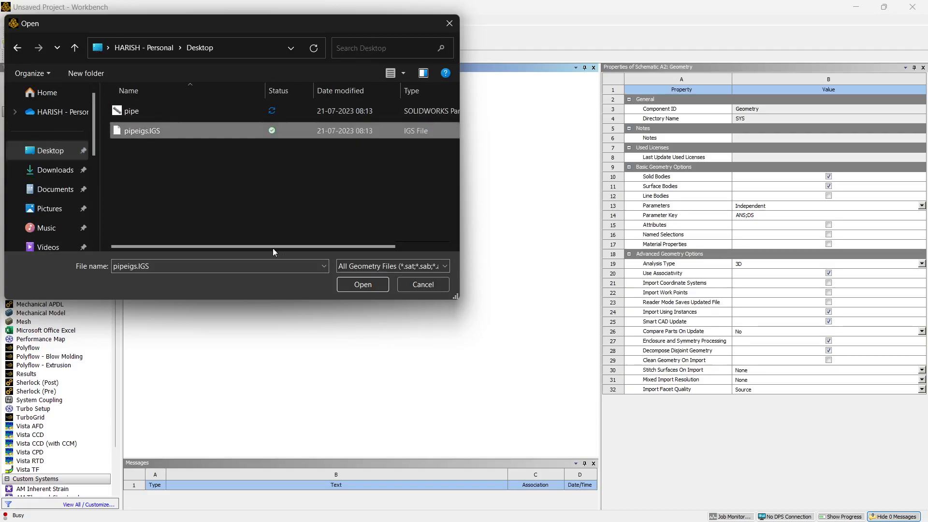
pyautogui.click(362, 284)
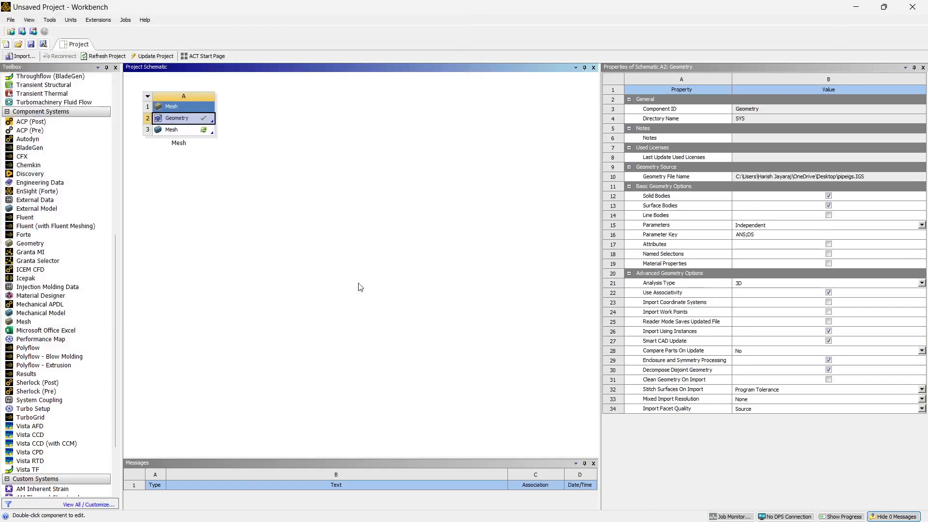
# - Edit the imported pipe geometry in DesignModeler
pyautogui.rightClick(176, 118)
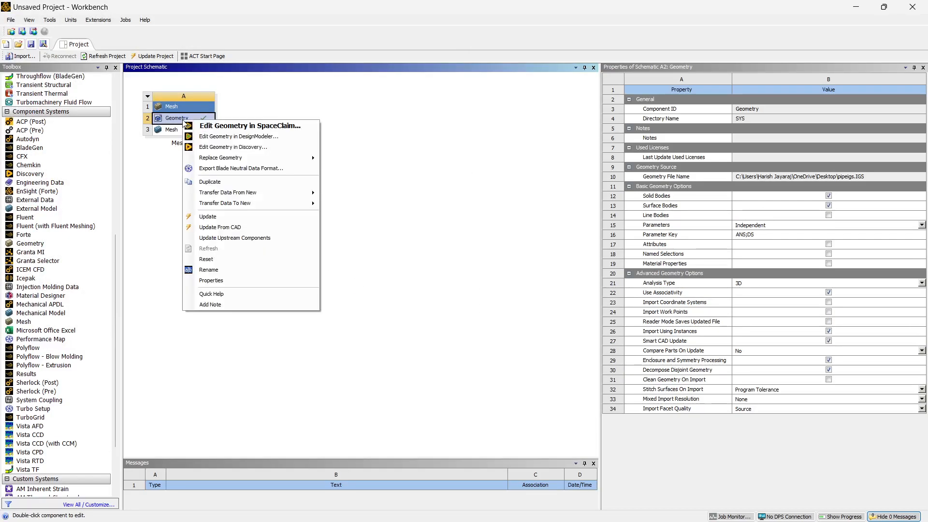
pyautogui.moveTo(239, 137)
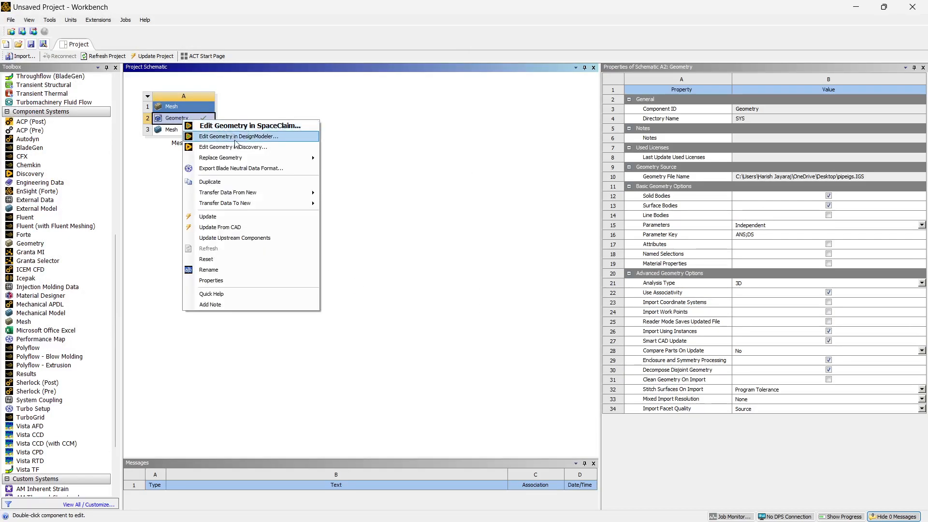
pyautogui.click(238, 136)
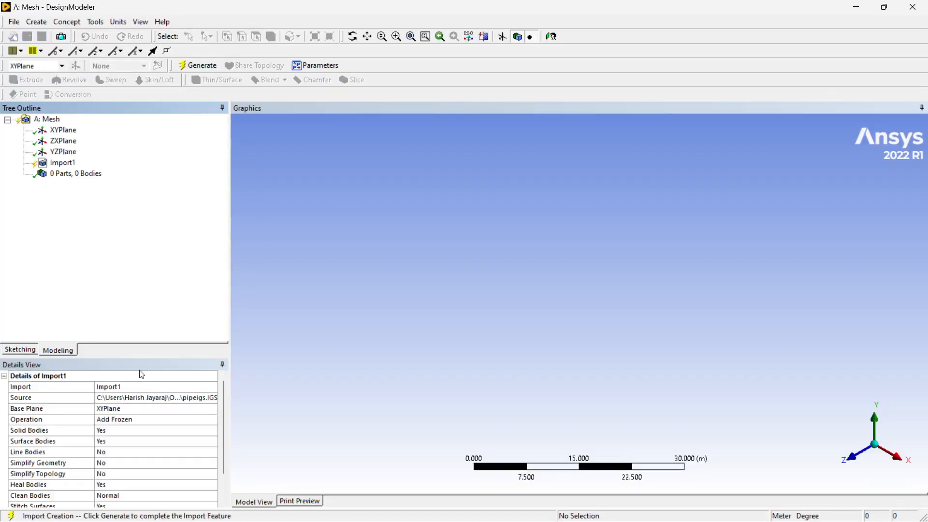
# - Set Import1 to Add Material, generate it and expand the 5 Parts, 5 Bodies list
pyautogui.click(63, 163)
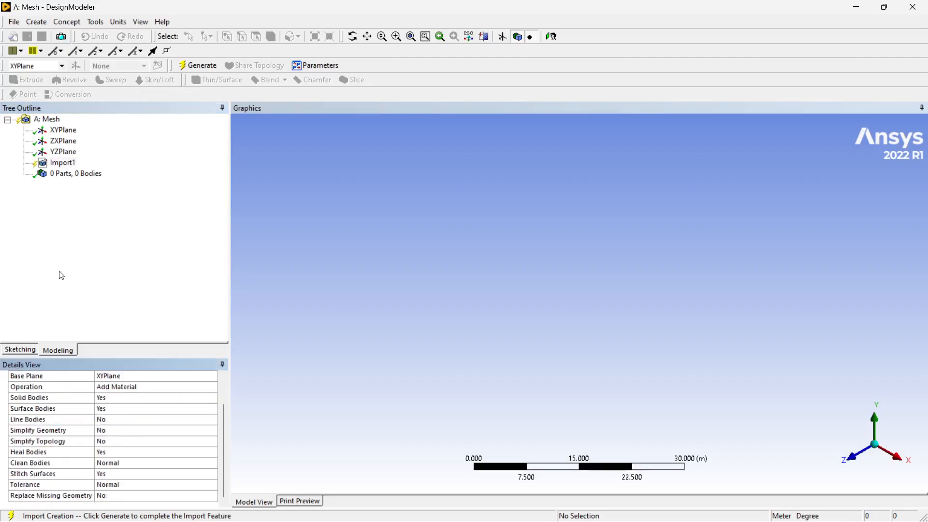
pyautogui.moveTo(205, 68)
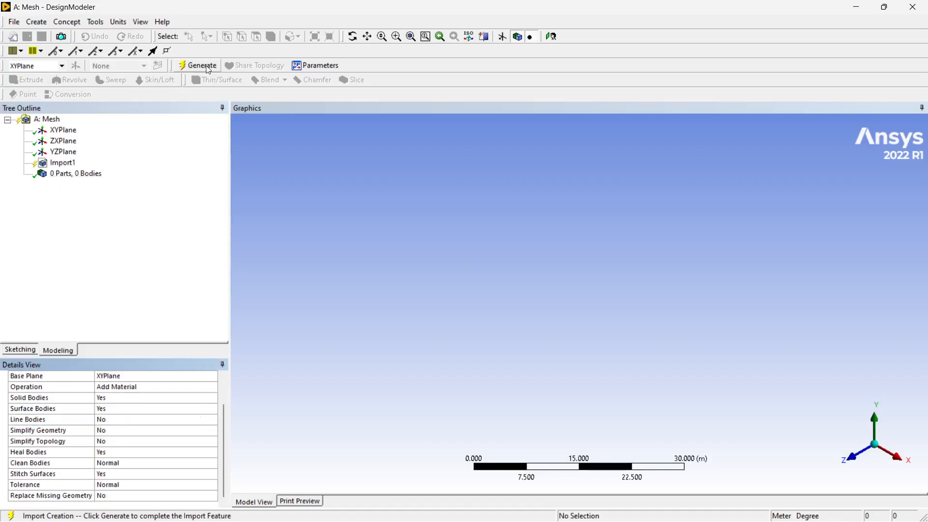
pyautogui.click(202, 65)
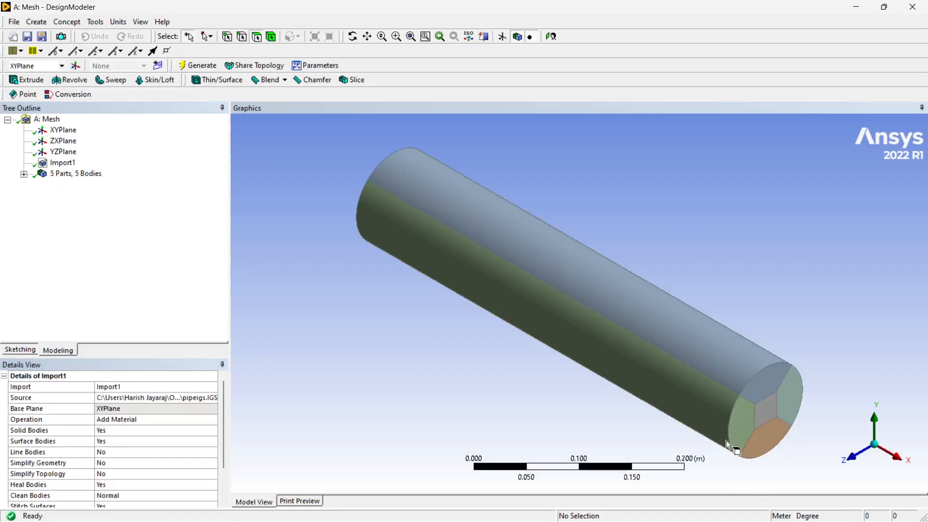
pyautogui.click(23, 173)
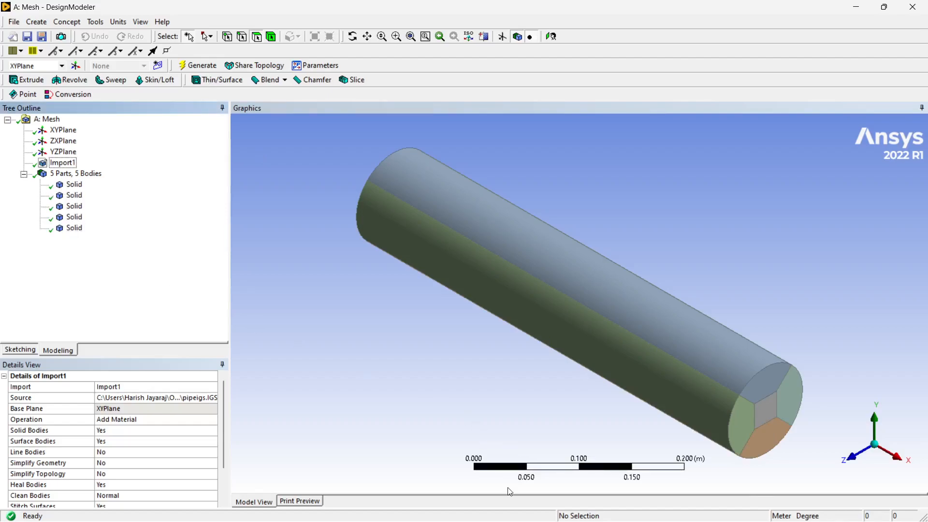
pyautogui.moveTo(74, 183)
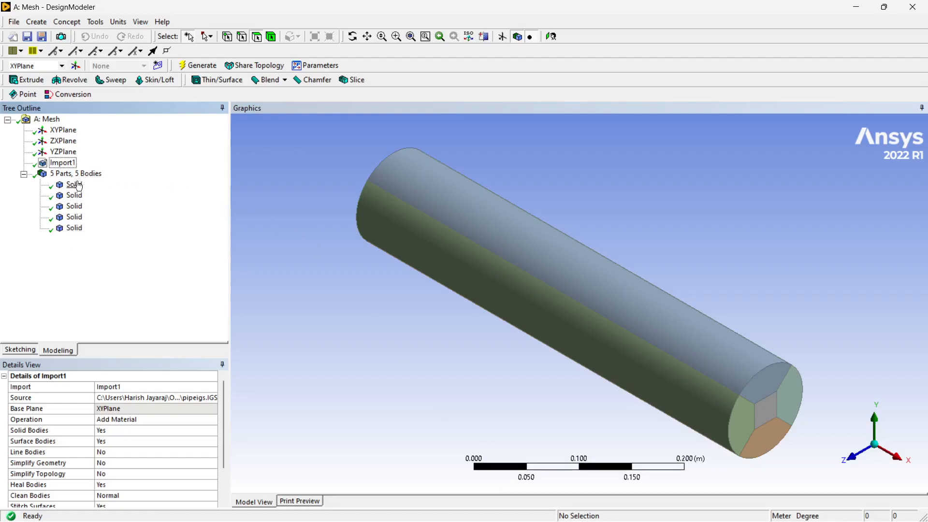
# - Shift-select all five pipe bodies and set their Fluid/Solid property to Fluid
pyautogui.click(73, 184)
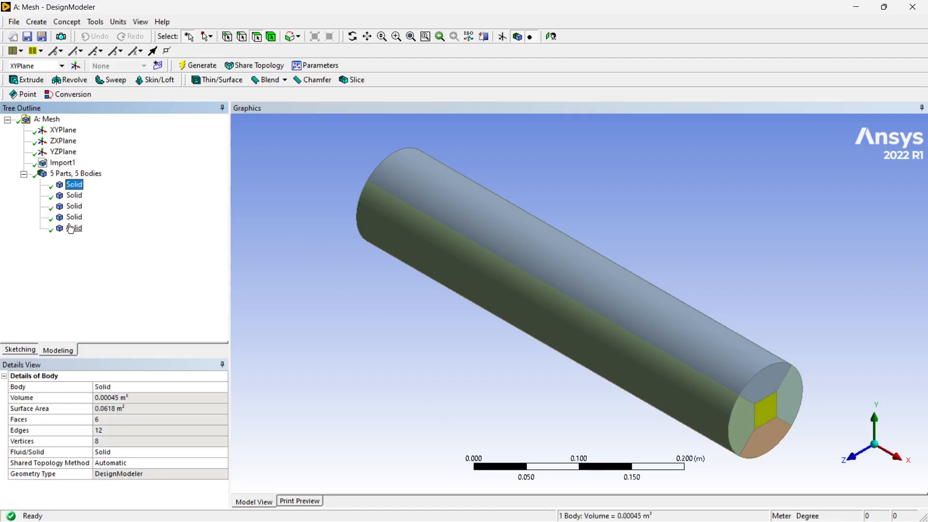
pyautogui.click(74, 228)
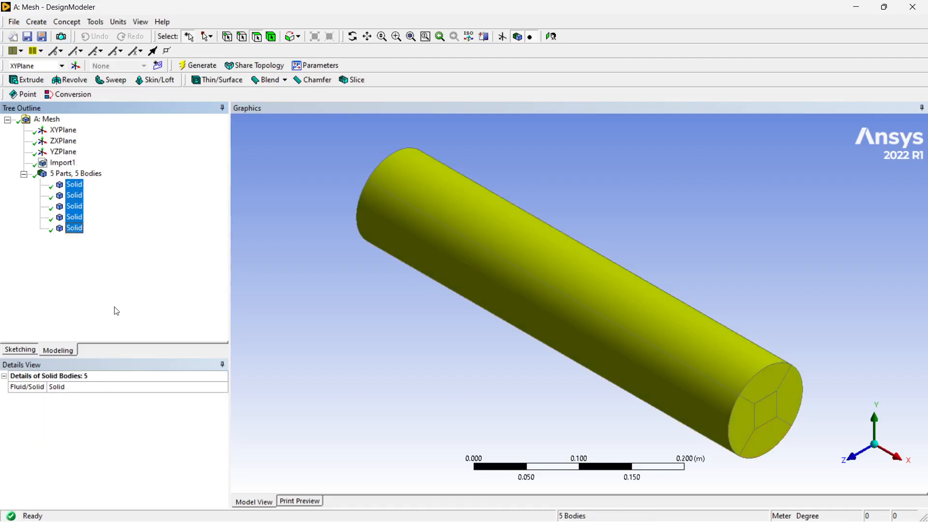
pyautogui.click(137, 387)
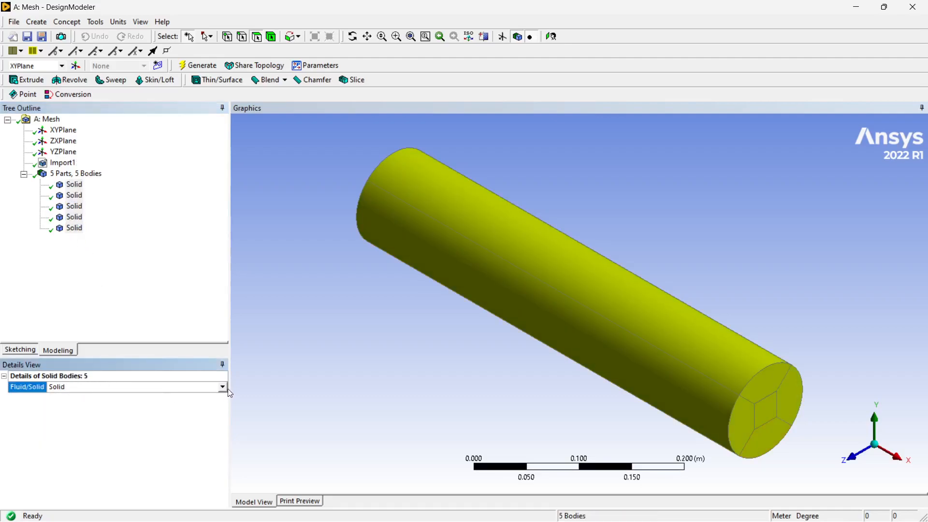
pyautogui.click(223, 387)
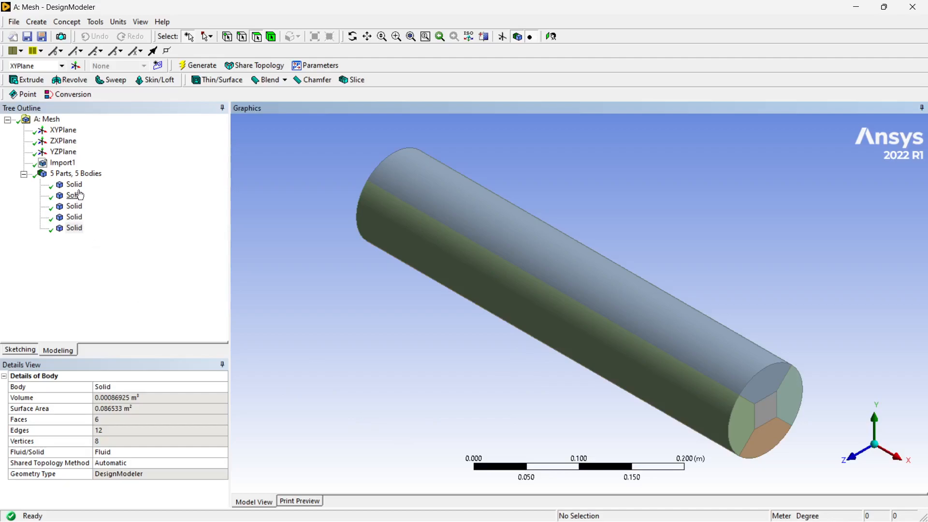
# - Verify individual bodies now read Fluid, then start re-selecting all five bodies
pyautogui.click(74, 184)
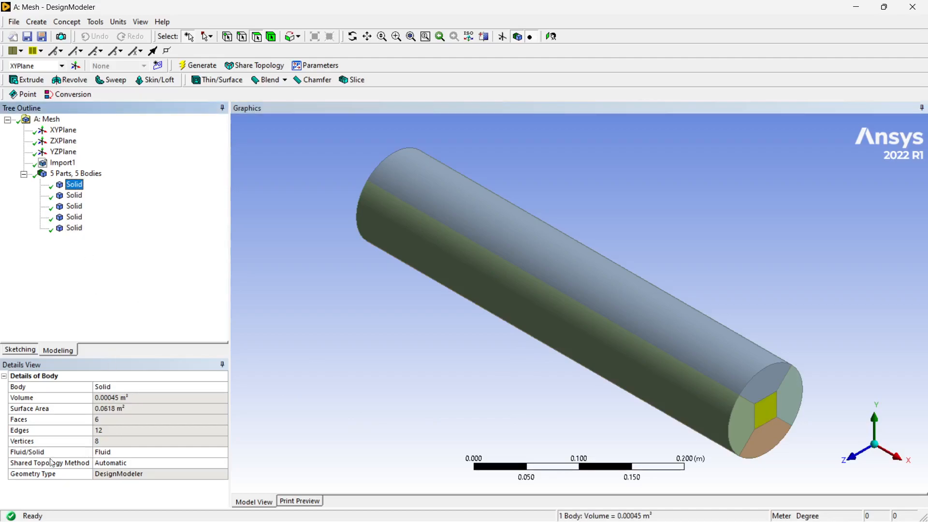
pyautogui.click(74, 216)
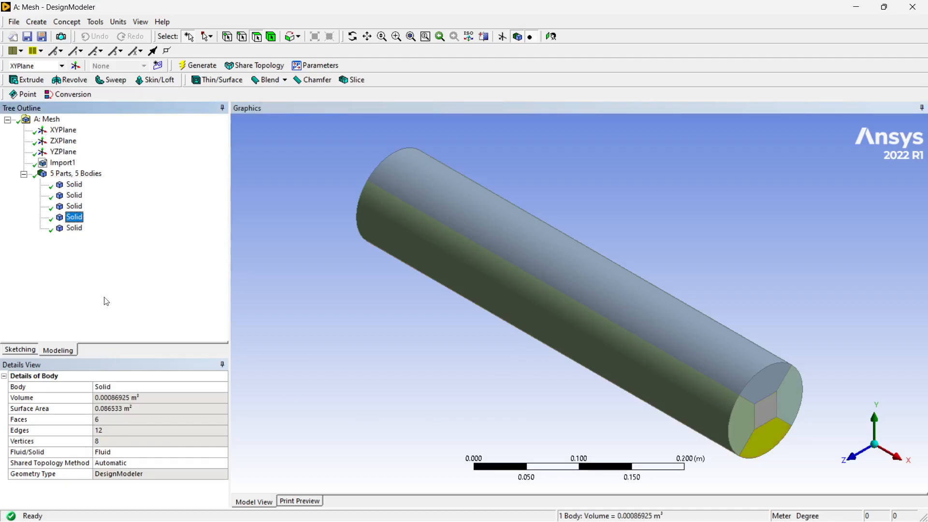
pyautogui.moveTo(74, 183)
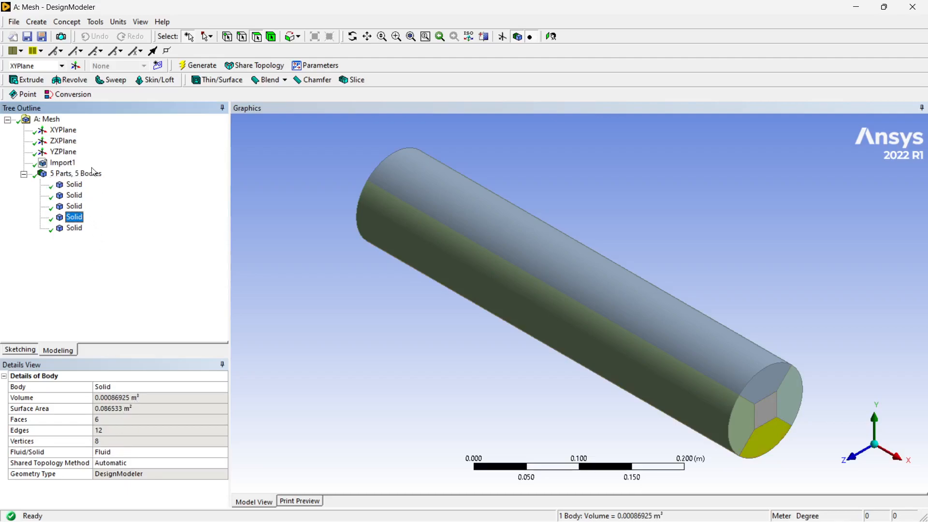
pyautogui.click(75, 183)
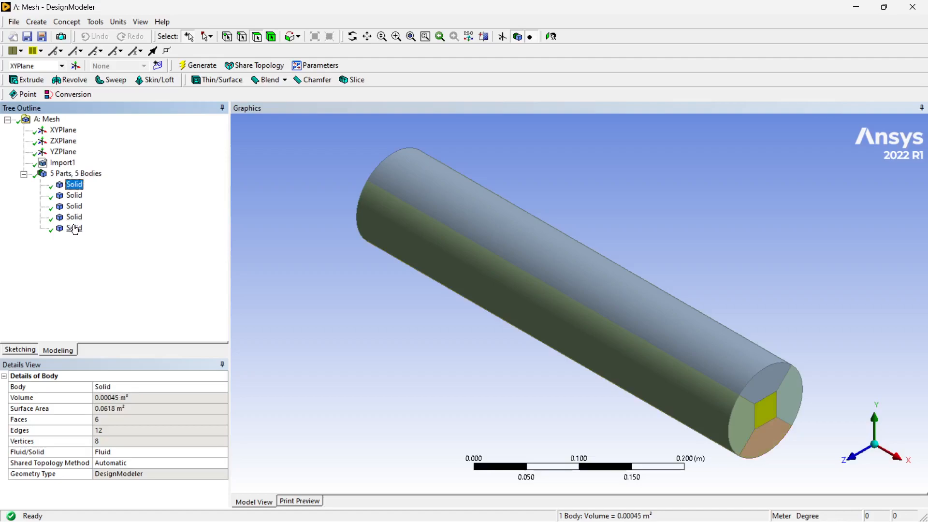
# - Form a new part from the five selected fluid bodies (1 Part, 5 Bodies)
pyautogui.rightClick(75, 228)
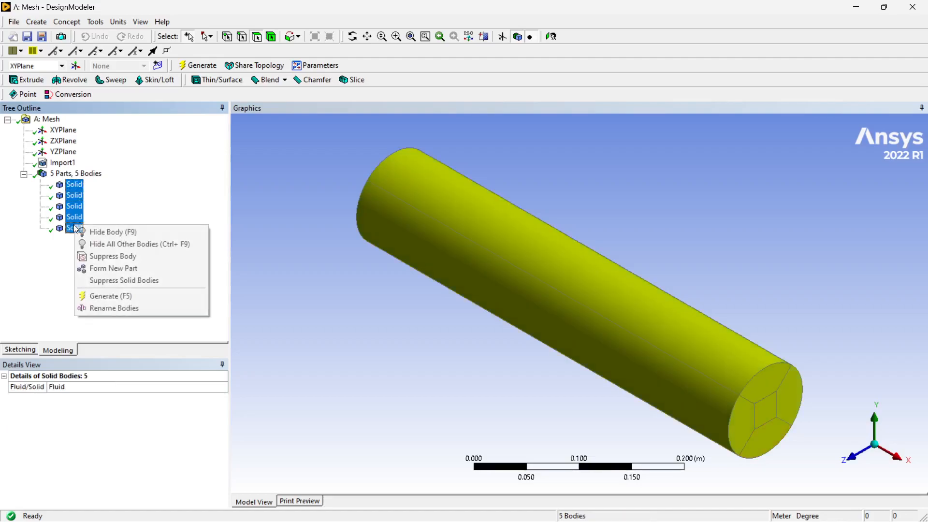
pyautogui.moveTo(113, 267)
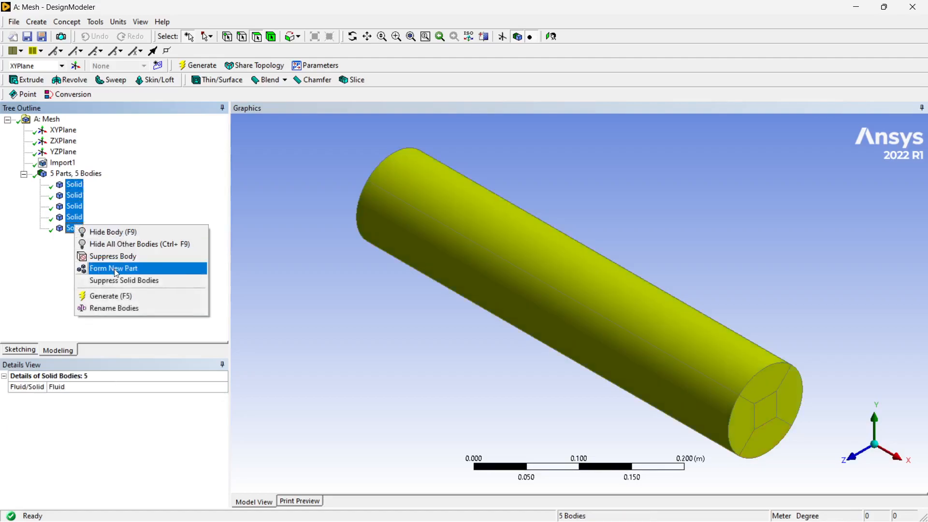
pyautogui.click(113, 268)
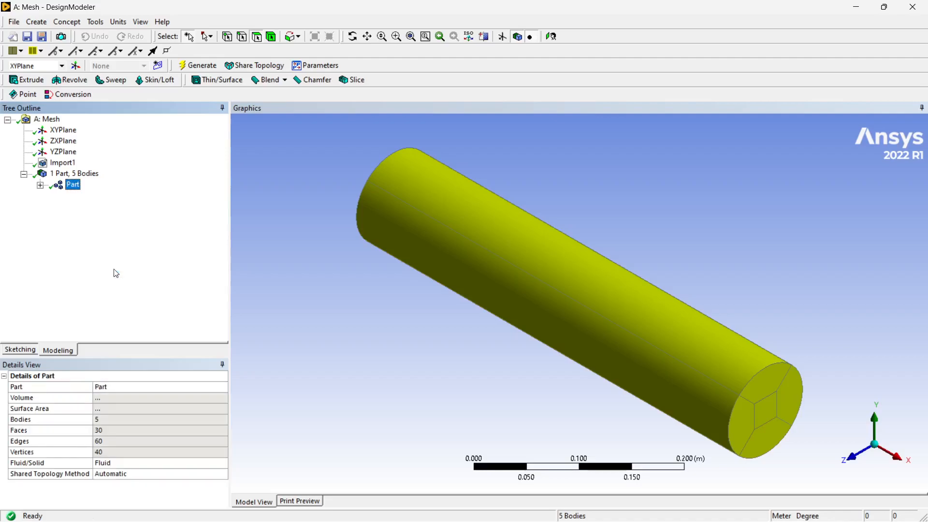
pyautogui.moveTo(571, 188)
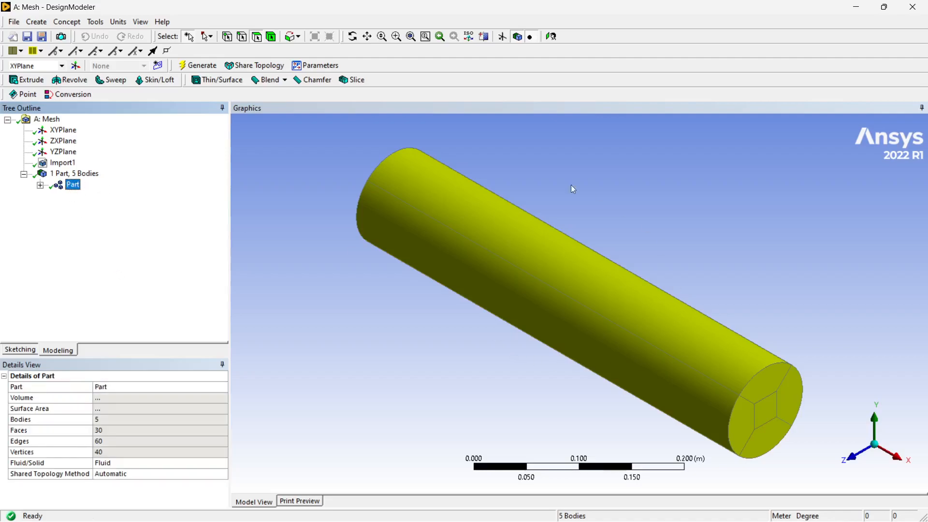
pyautogui.moveTo(357, 304)
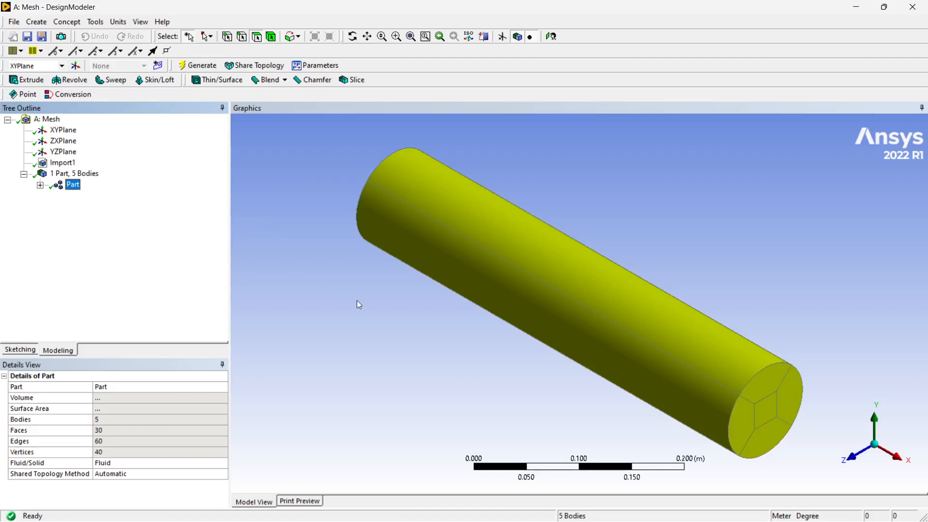
pyautogui.moveTo(171, 236)
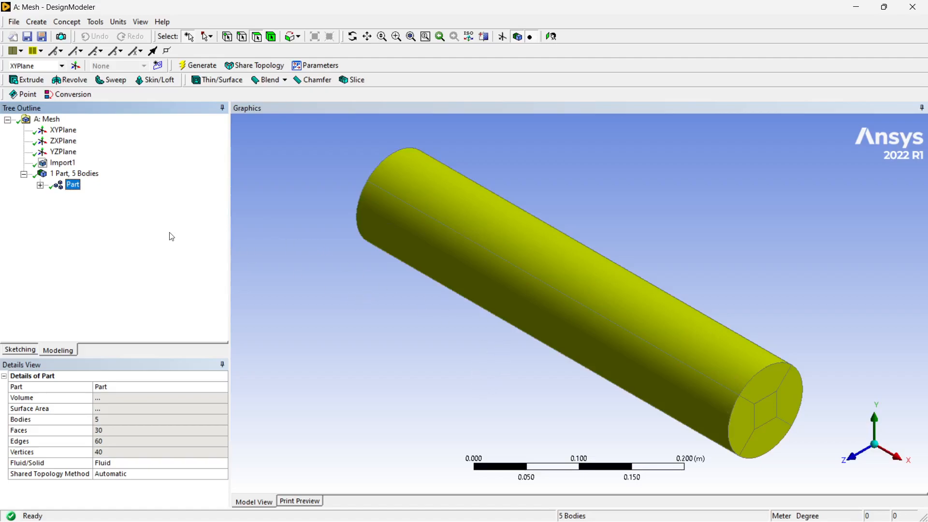
pyautogui.moveTo(88, 215)
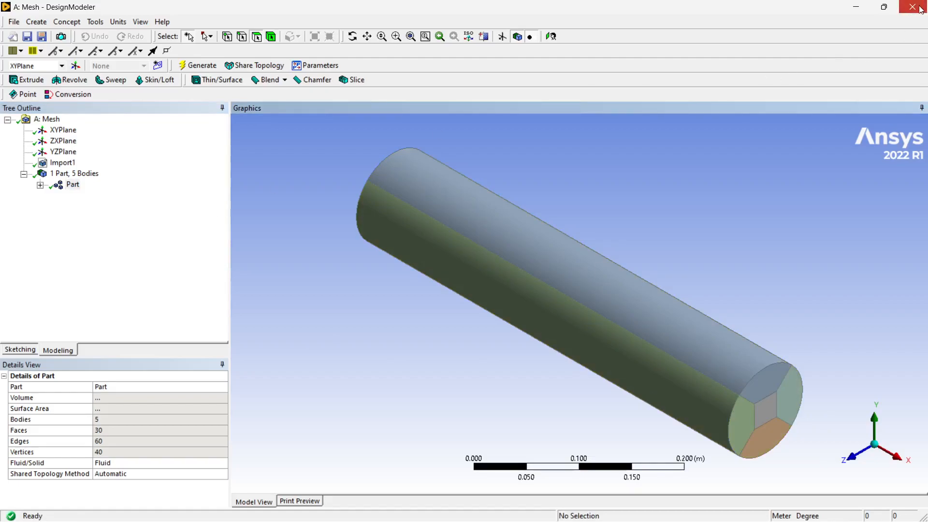
# - Close DesignModeler and launch ANSYS Meshing from the Mesh cell in the project schematic
pyautogui.click(912, 6)
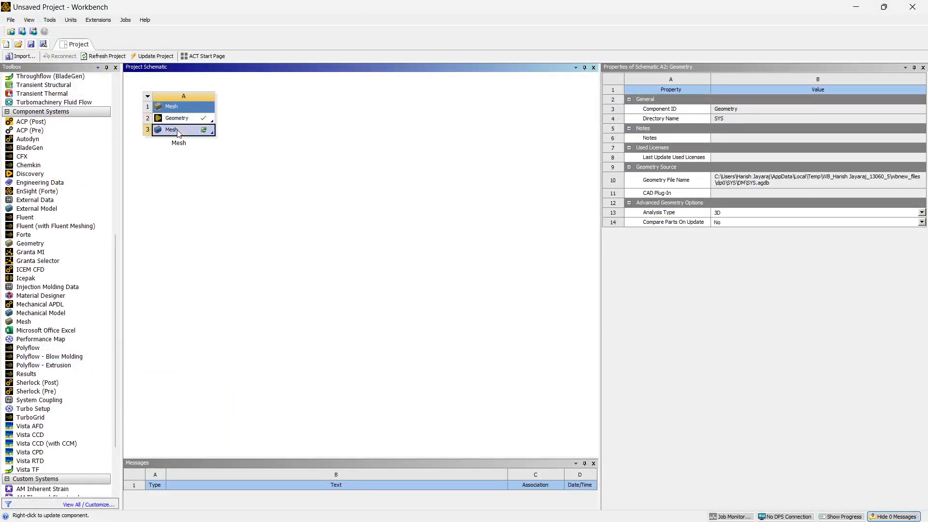
pyautogui.rightClick(175, 130)
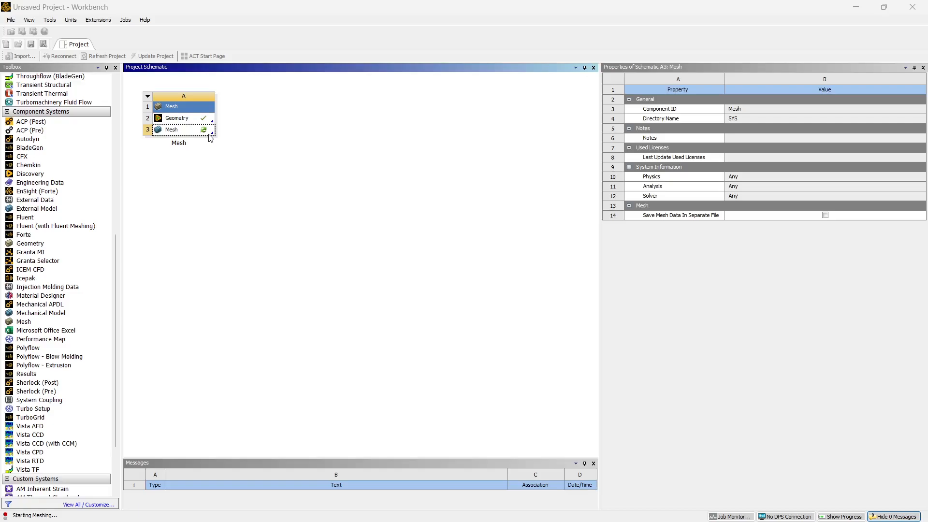
pyautogui.doubleClick(172, 129)
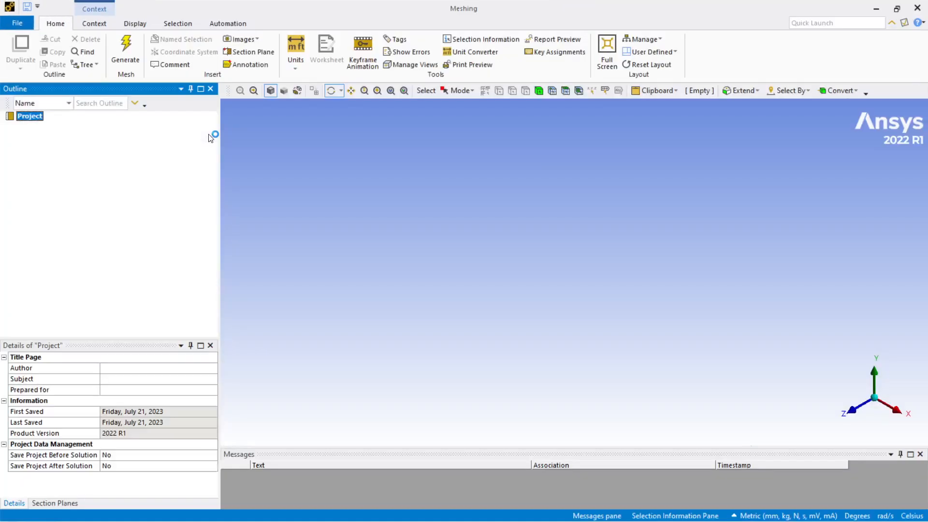
pyautogui.moveTo(212, 137)
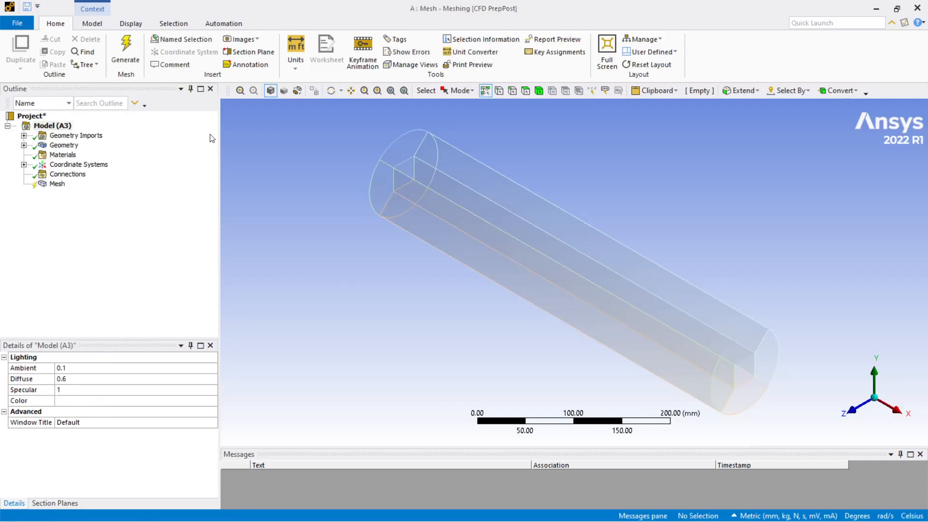
# - Show the Mesh node details with linear element order and default 25.981 mm element size
pyautogui.click(57, 183)
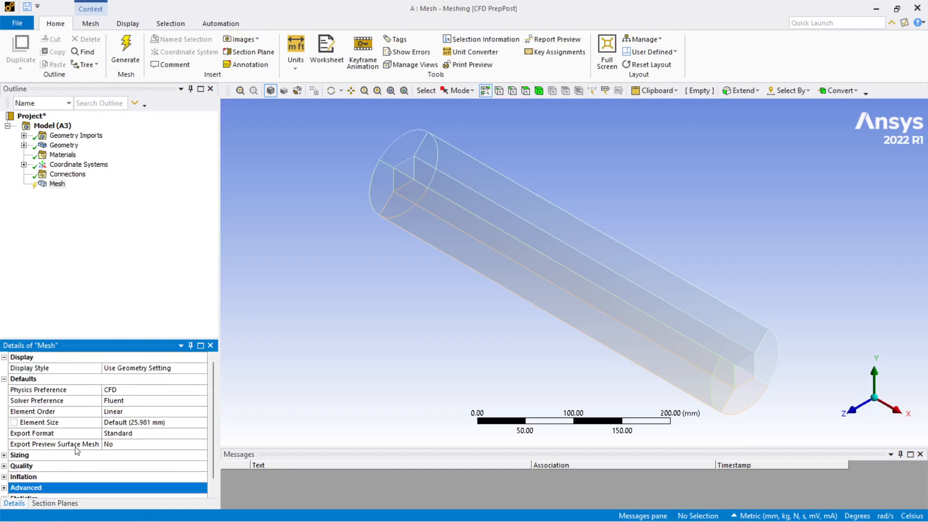
pyautogui.moveTo(141, 429)
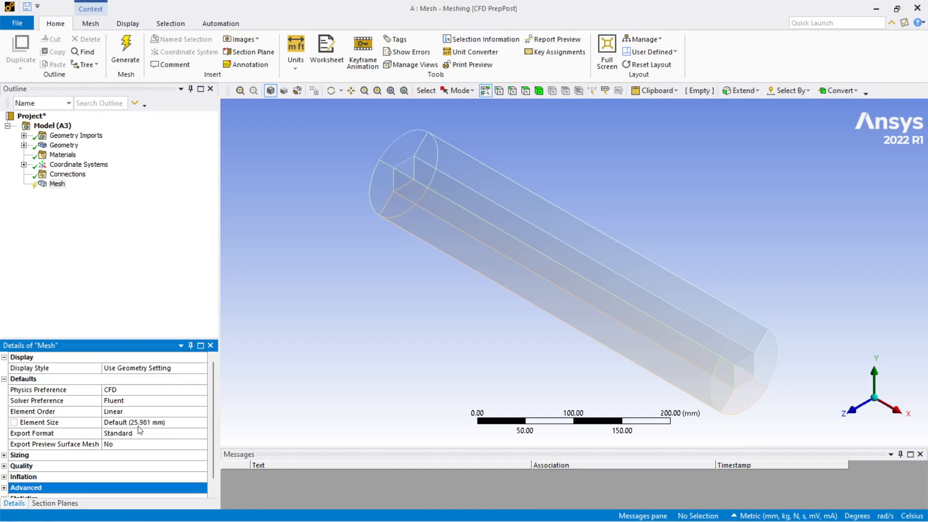
pyautogui.moveTo(136, 31)
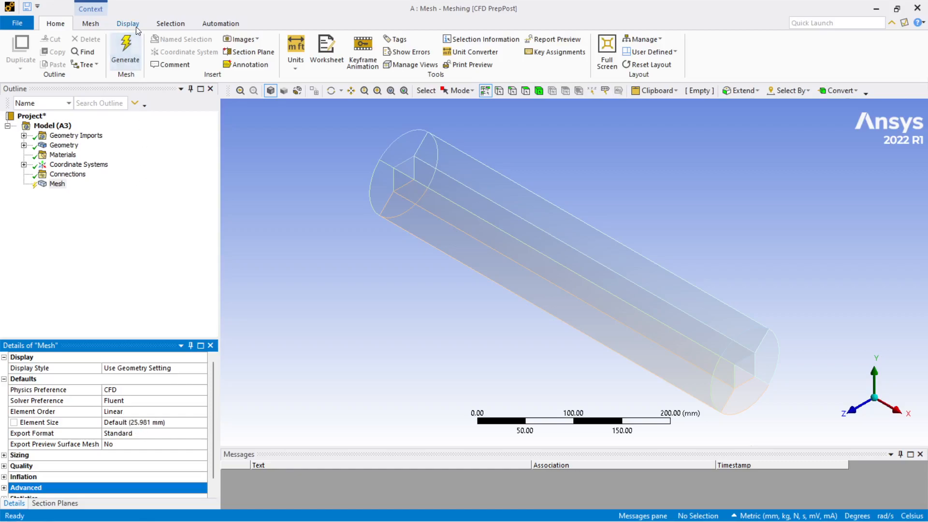
# - Generate the mesh at default size, then 10 mm, then a 5 mm global element size
pyautogui.click(124, 48)
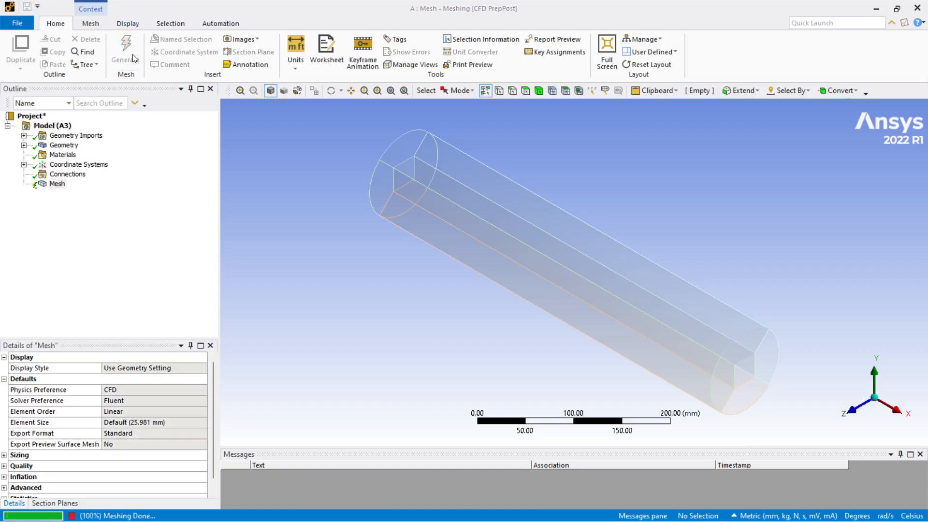
pyautogui.click(124, 50)
pyautogui.write('10')
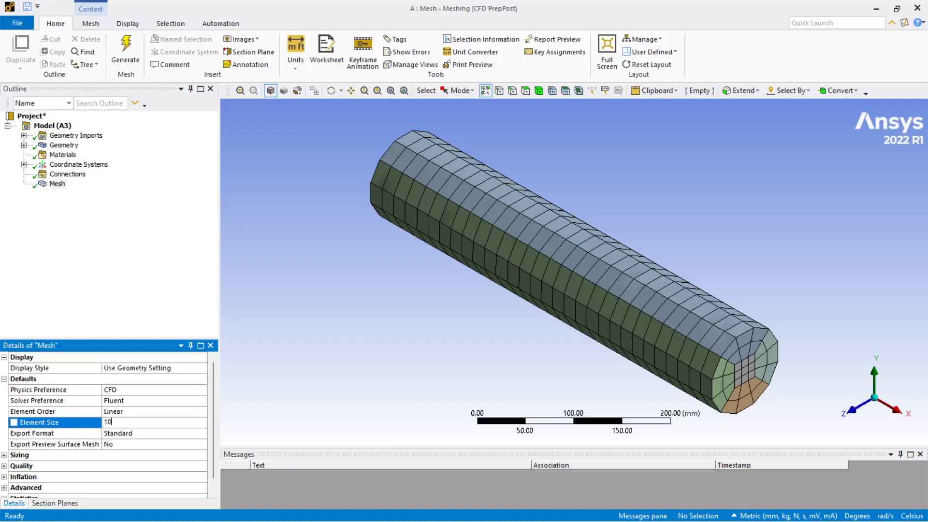
pyautogui.click(124, 53)
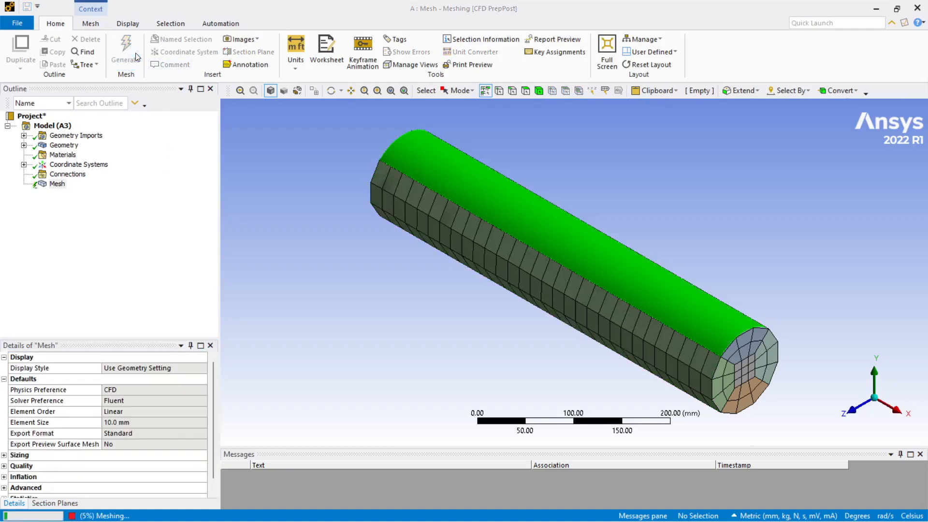
pyautogui.click(124, 51)
pyautogui.write('5')
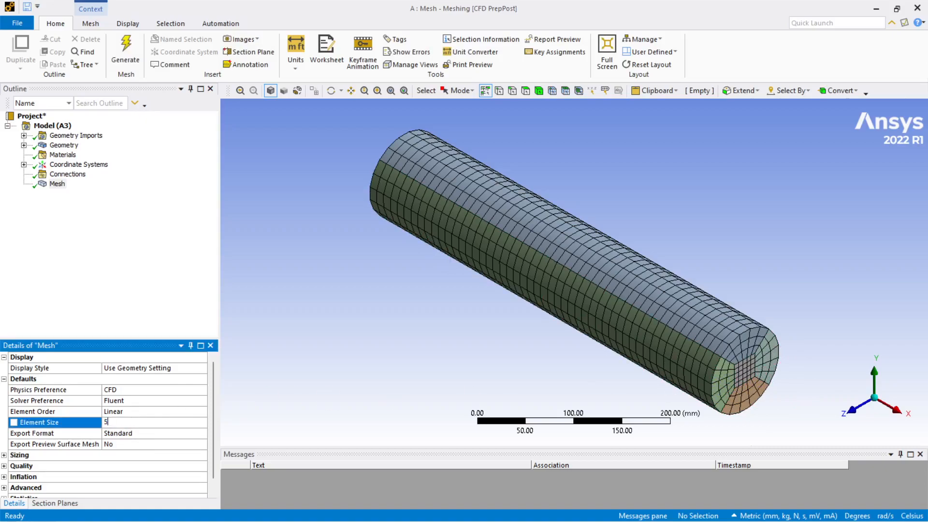
pyautogui.click(125, 51)
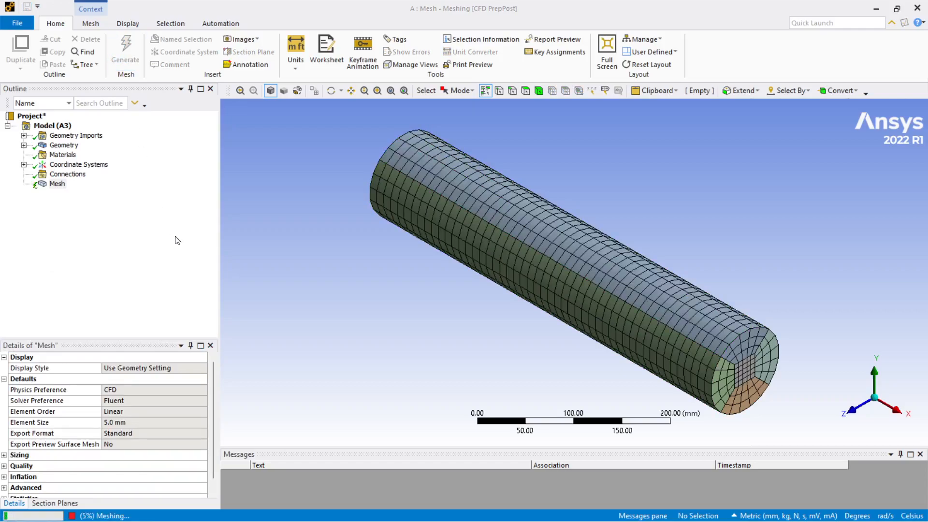
pyautogui.click(124, 47)
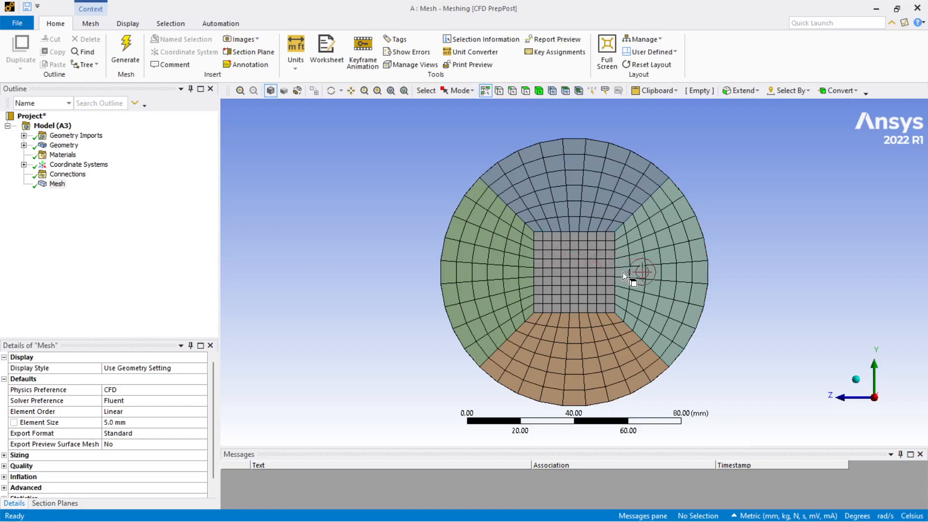
pyautogui.moveTo(719, 278)
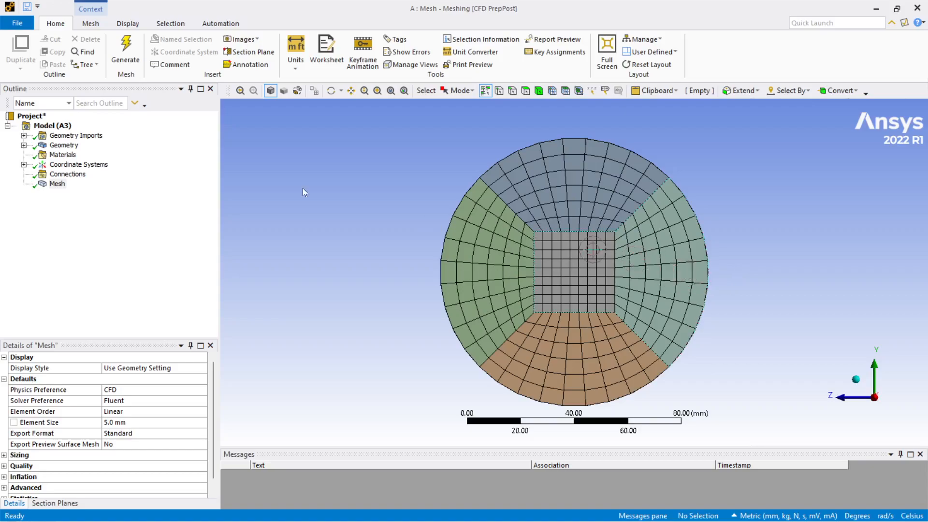
# - Insert a MultiZone hexa method scoped to all five pipe bodies
pyautogui.rightClick(57, 183)
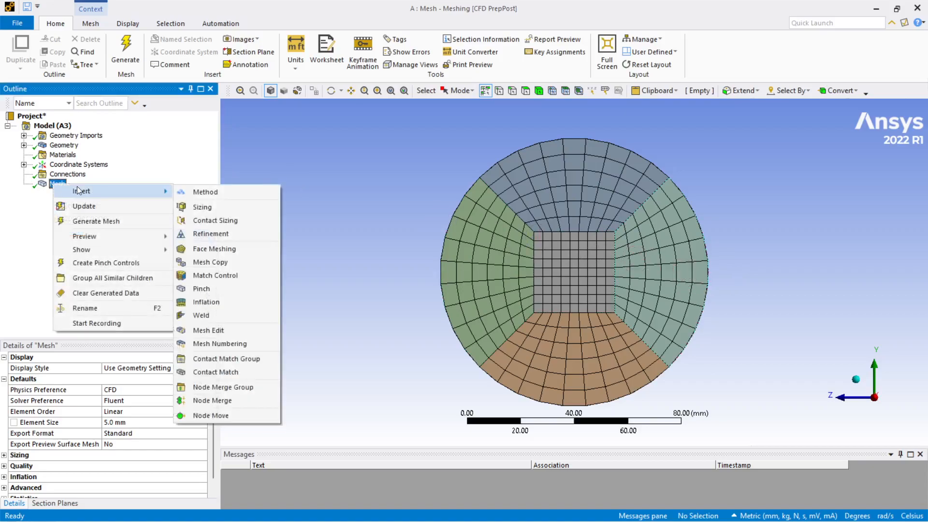
pyautogui.moveTo(205, 192)
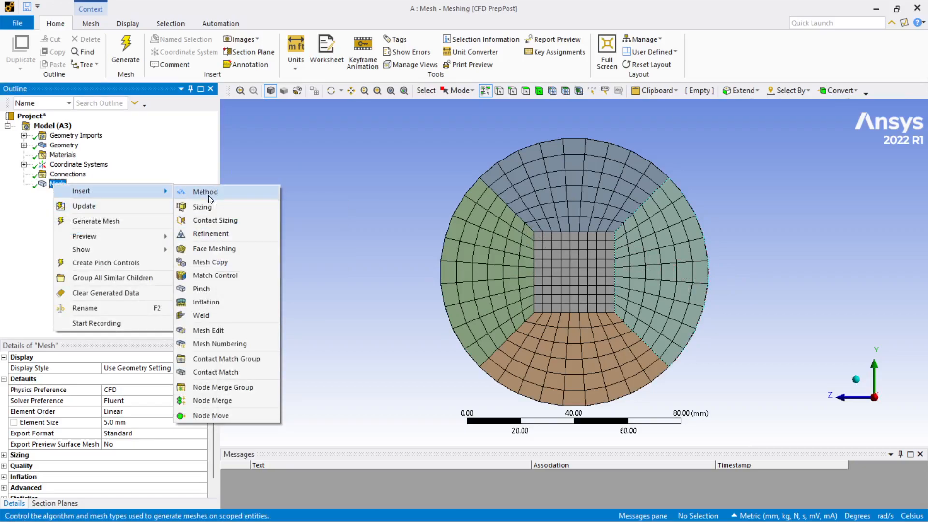
pyautogui.click(205, 191)
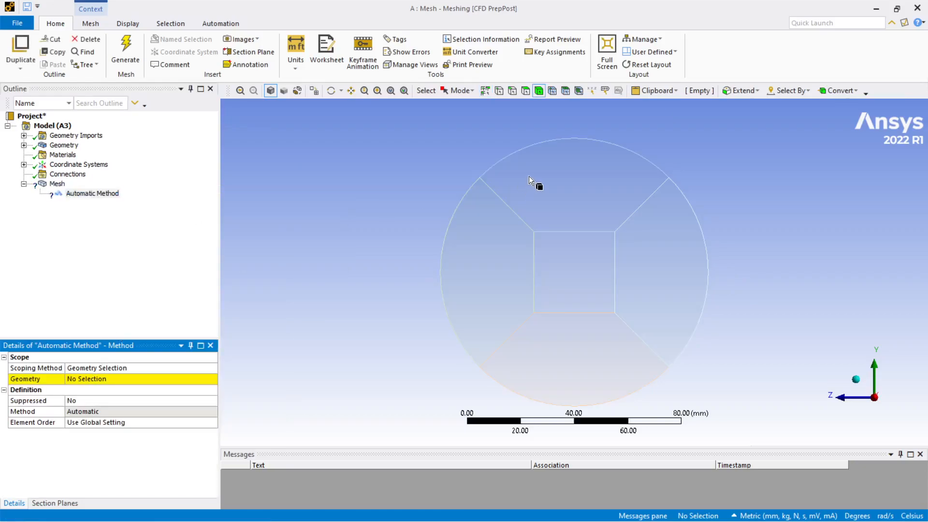
pyautogui.click(532, 180)
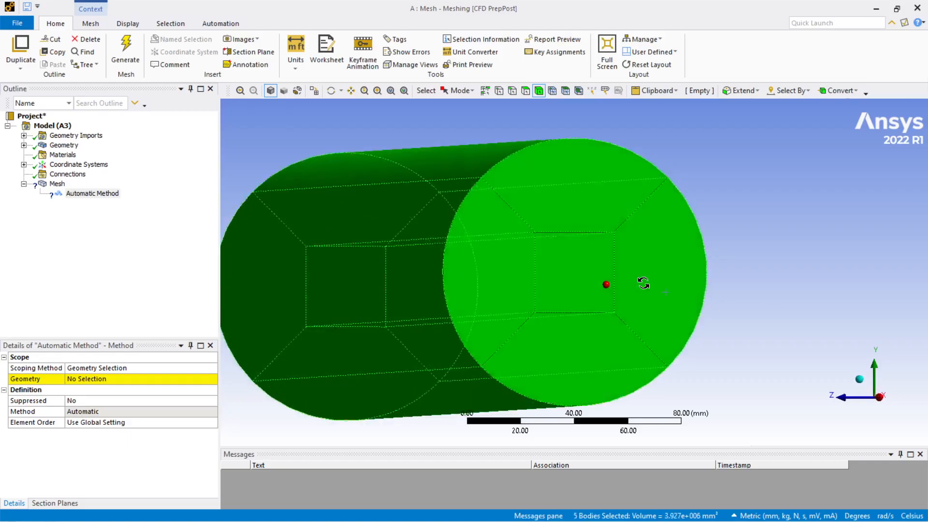
pyautogui.click(142, 379)
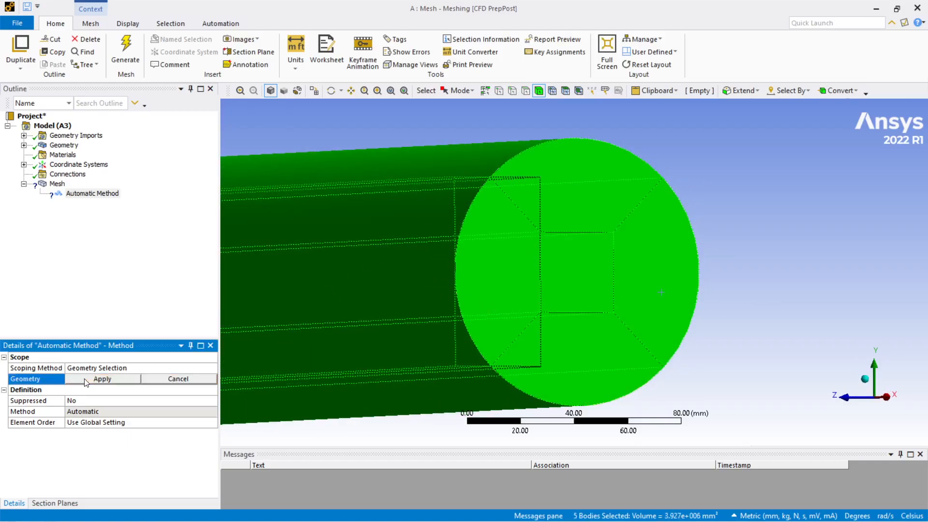
pyautogui.click(102, 379)
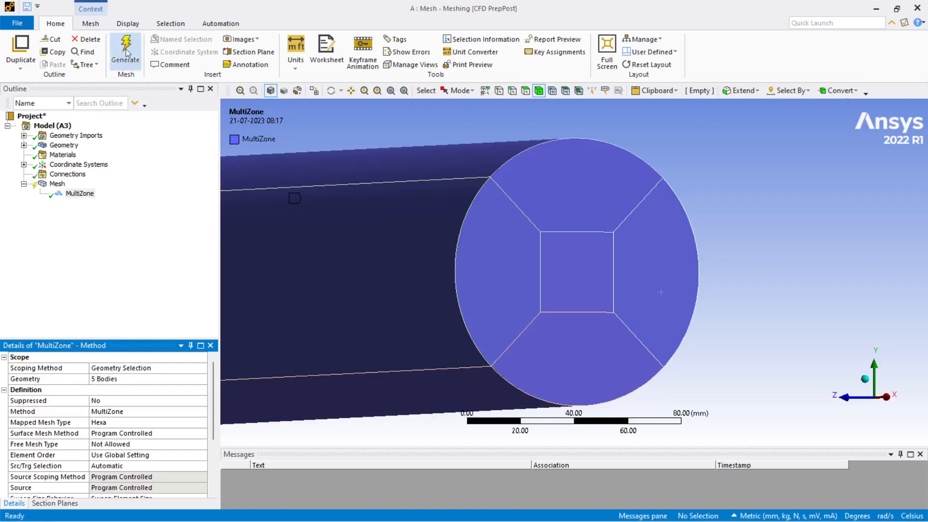
# - Generate the MultiZone hexa sweep mesh and return to the Mesh settings
pyautogui.click(124, 50)
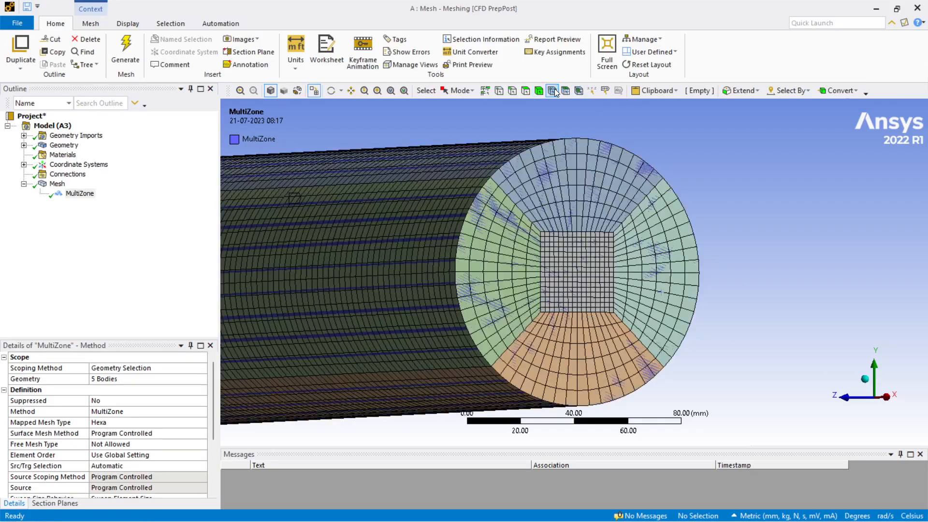
pyautogui.click(57, 183)
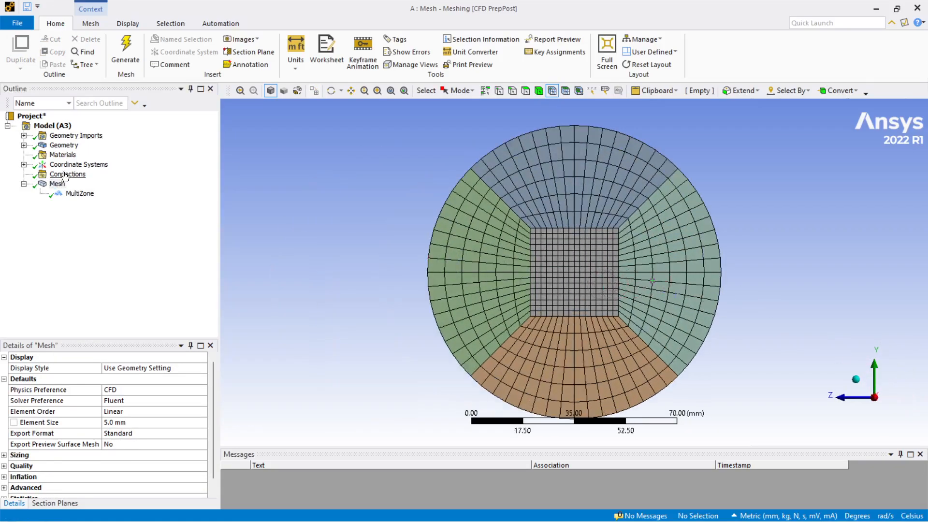
# - Insert an edge Sizing control scoped to the eight cross-section edges
pyautogui.rightClick(57, 182)
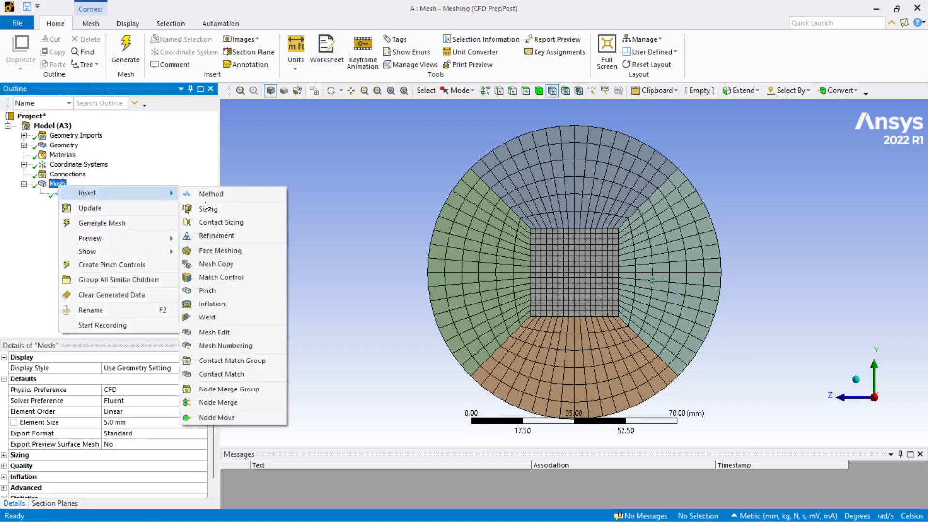
pyautogui.click(208, 209)
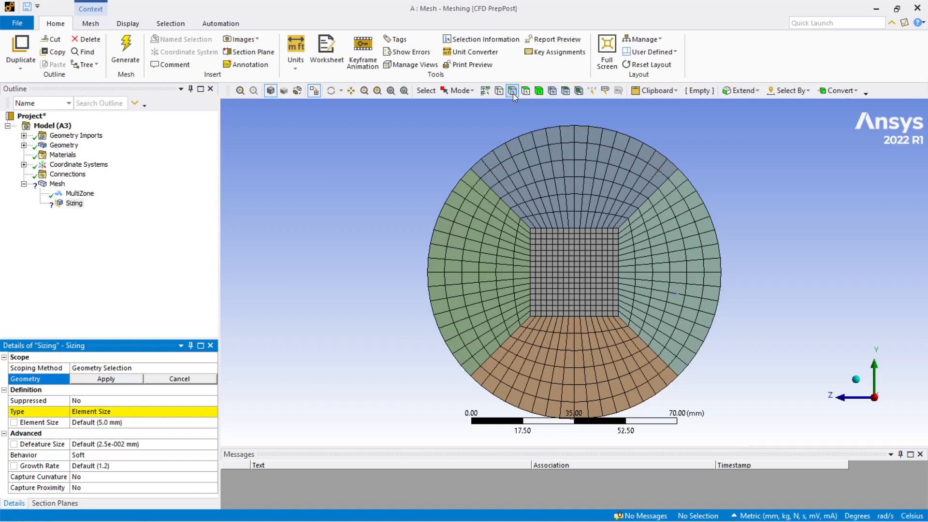
pyautogui.click(527, 338)
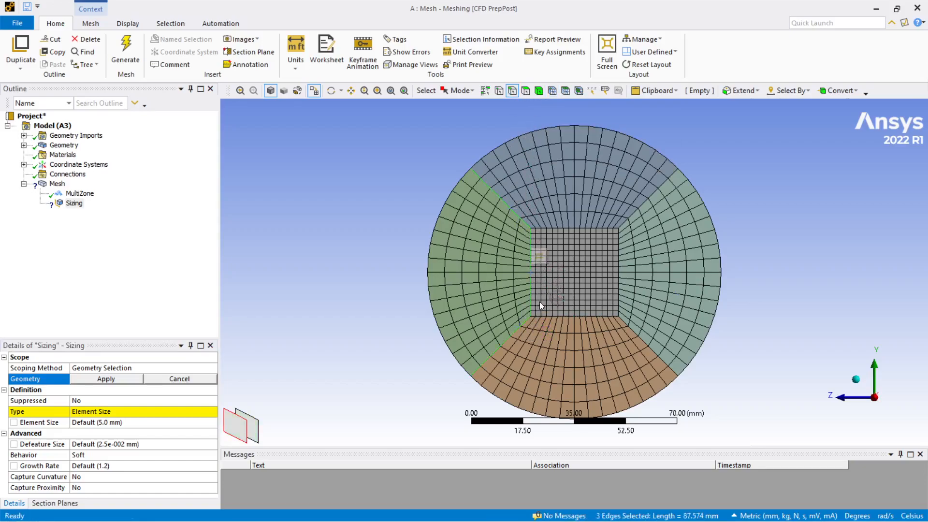
pyautogui.click(626, 244)
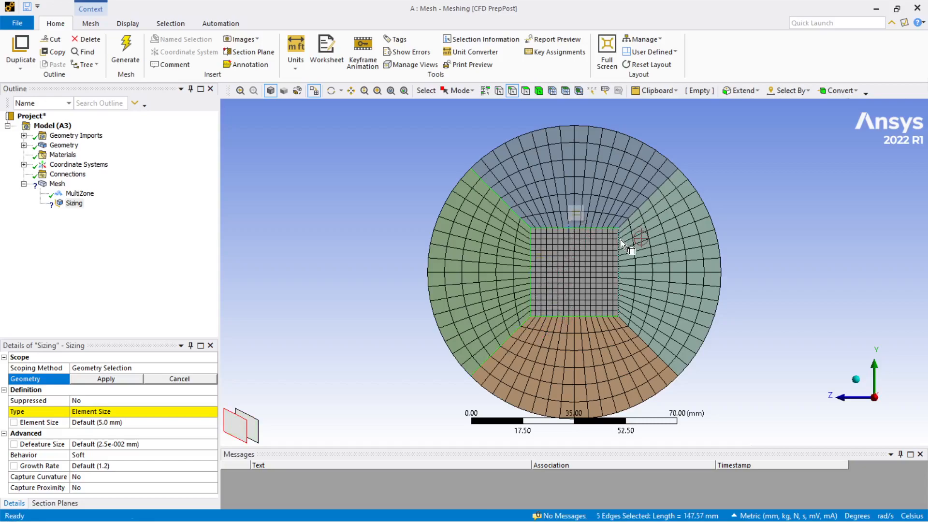
pyautogui.click(645, 340)
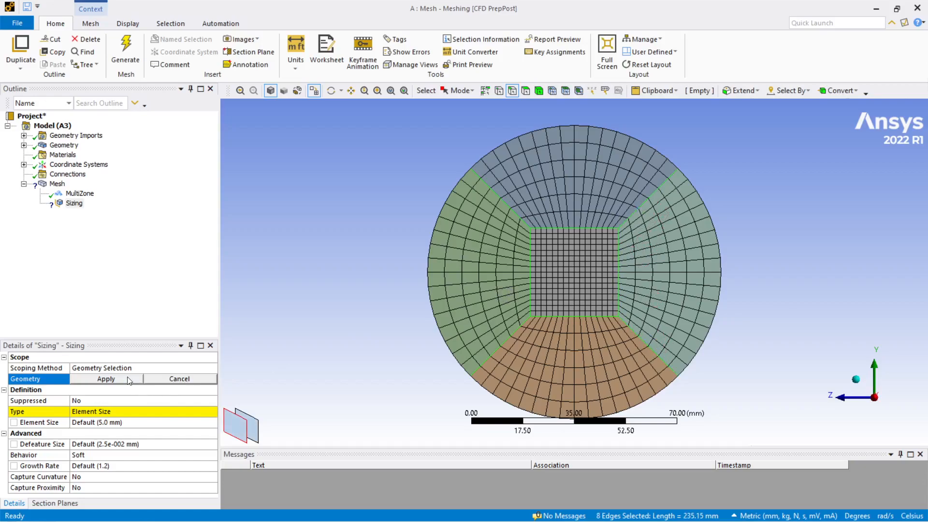
pyautogui.click(106, 379)
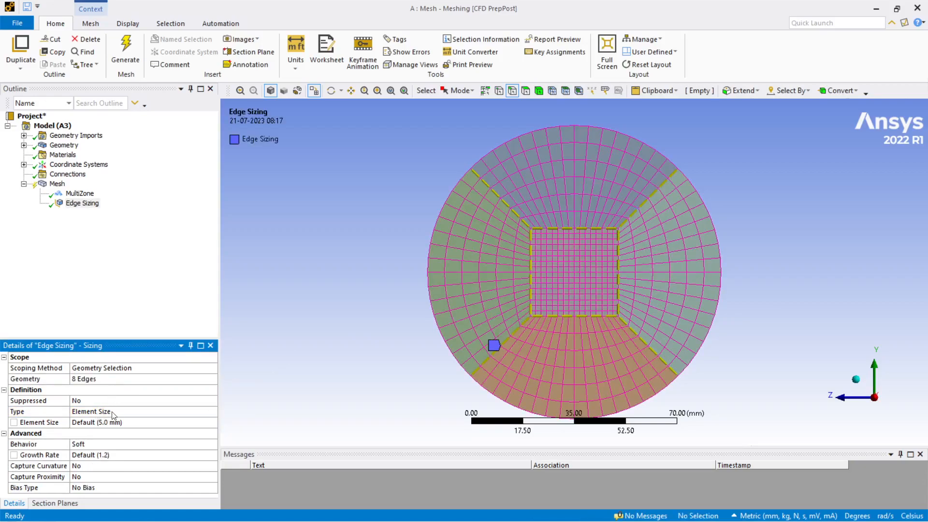
# - Set the sizing to Number of Divisions = 10 and regenerate the mesh
pyautogui.click(143, 411)
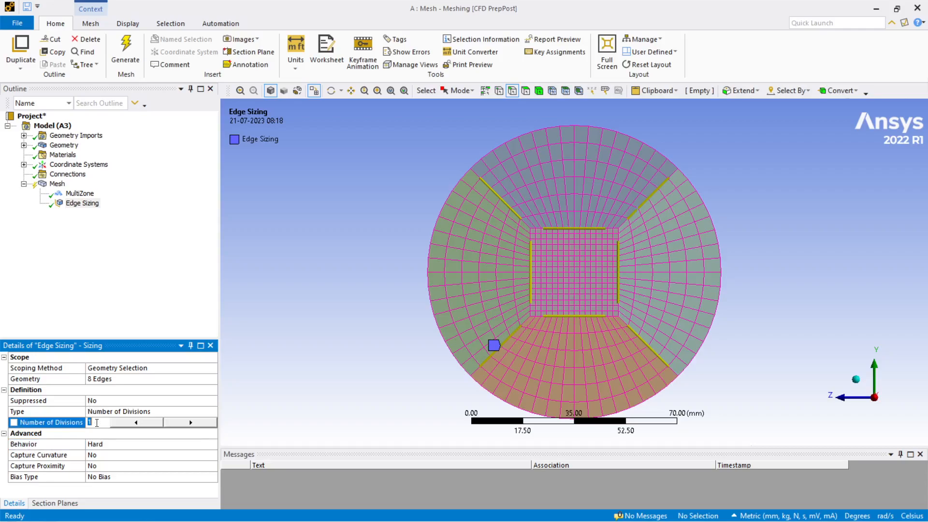
pyautogui.write('10')
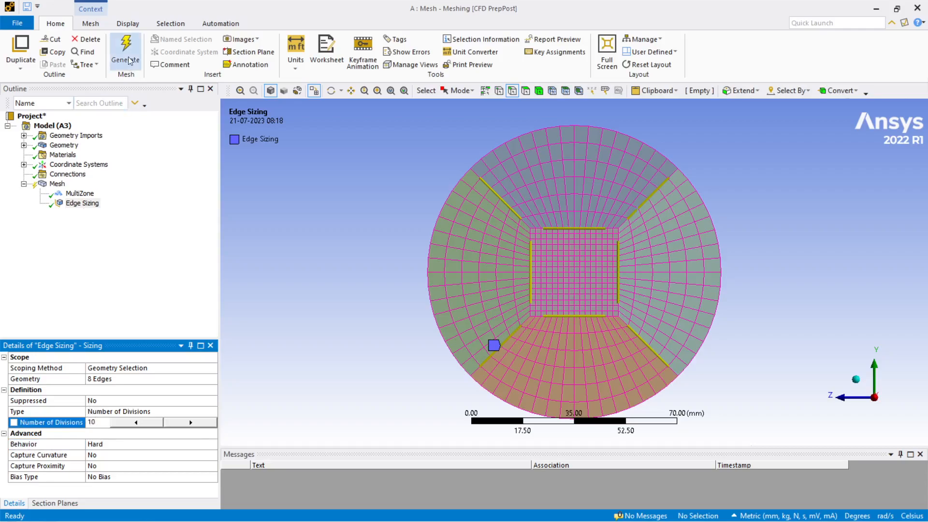
pyautogui.click(125, 51)
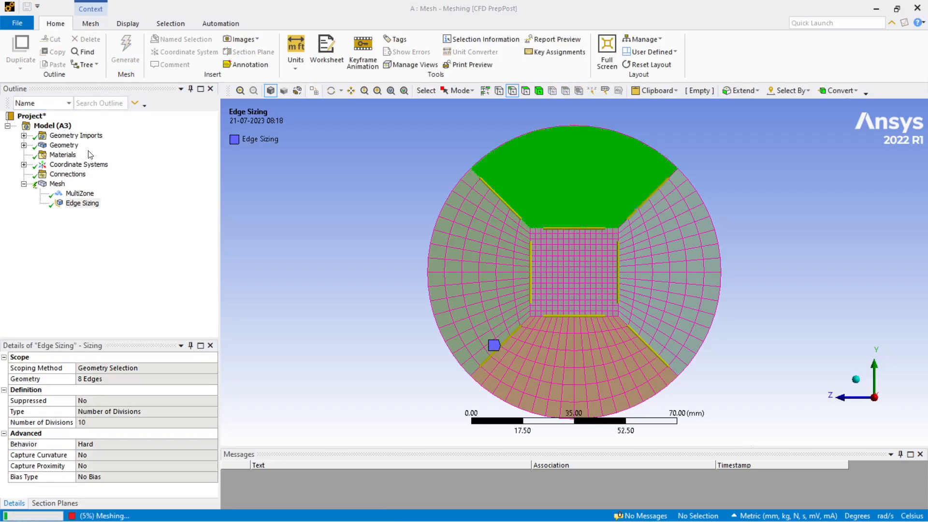
pyautogui.click(125, 50)
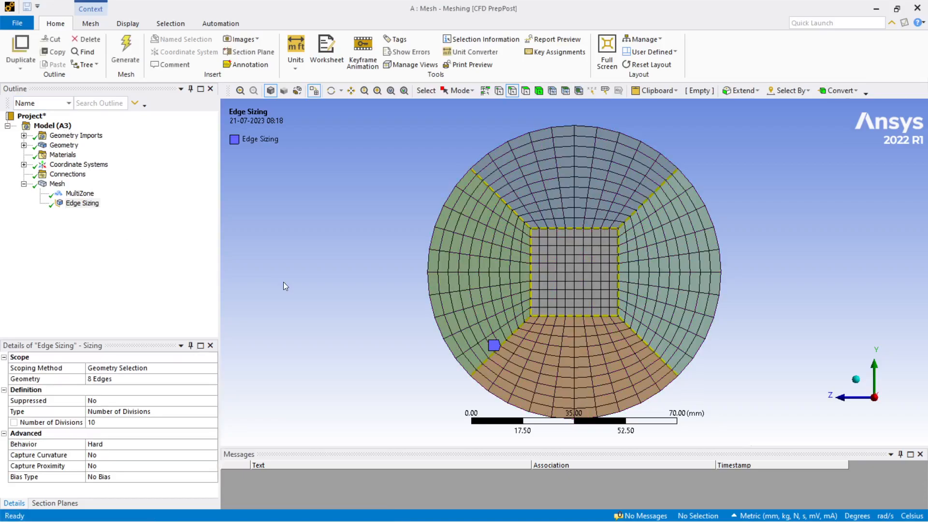
pyautogui.click(57, 184)
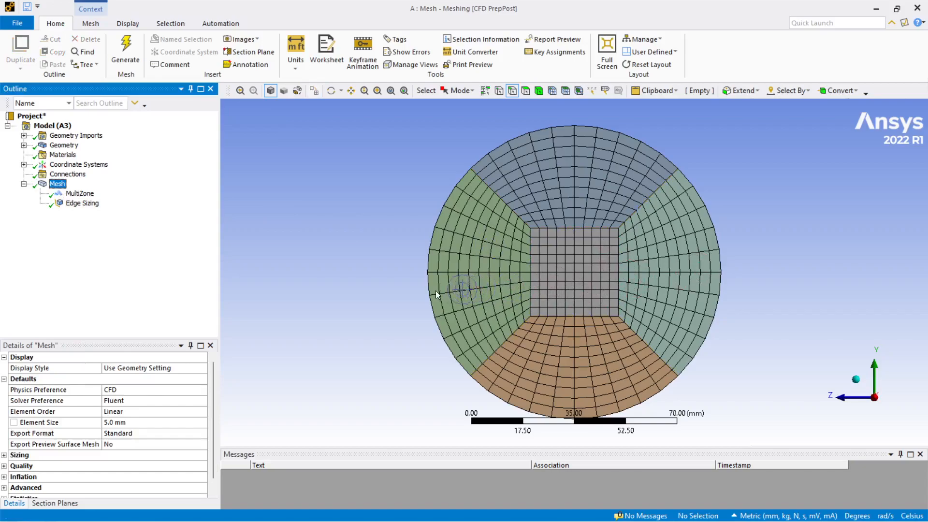
pyautogui.moveTo(557, 290)
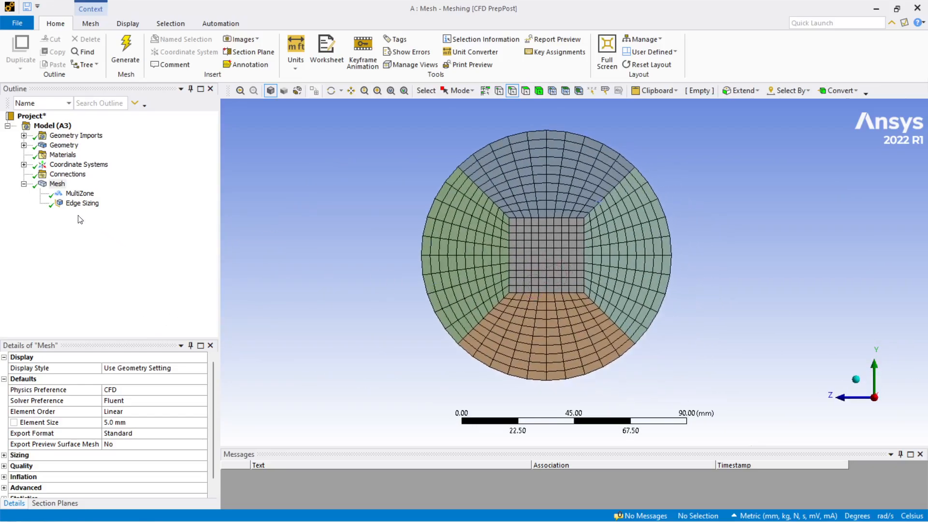
# - Raise the Edge Sizing to 15 divisions and regenerate the finer cross-section mesh
pyautogui.click(81, 202)
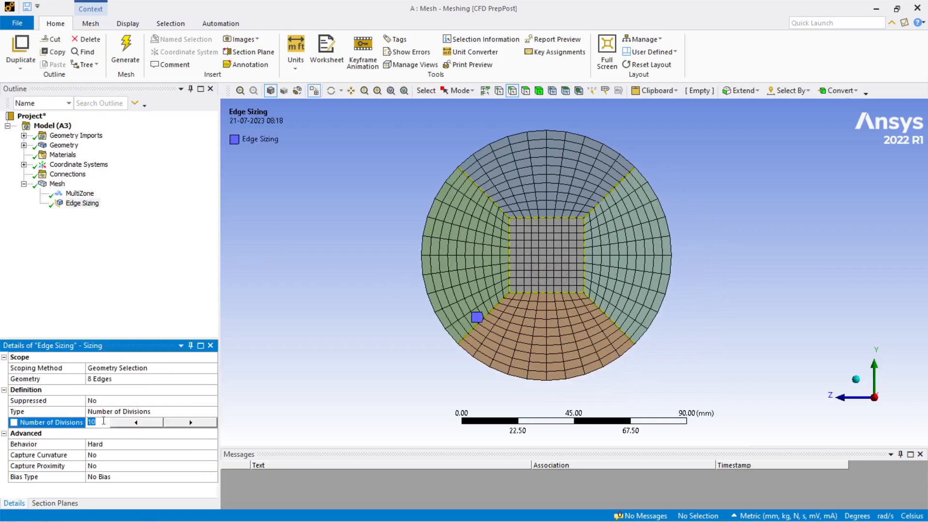
pyautogui.write('15')
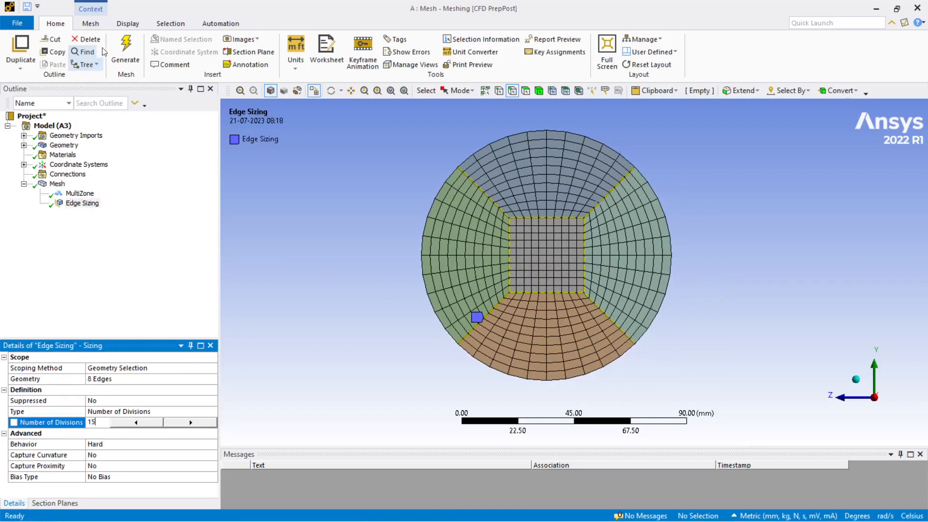
pyautogui.click(125, 47)
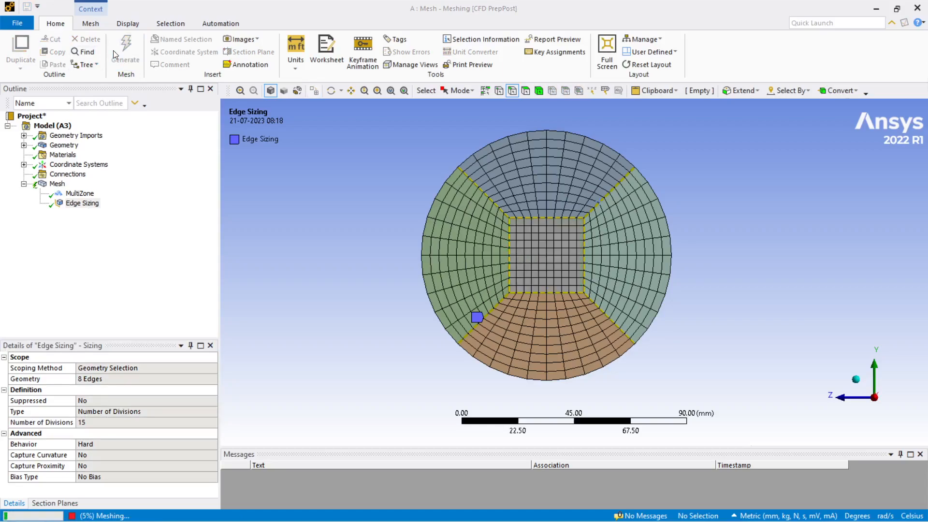
pyautogui.click(125, 50)
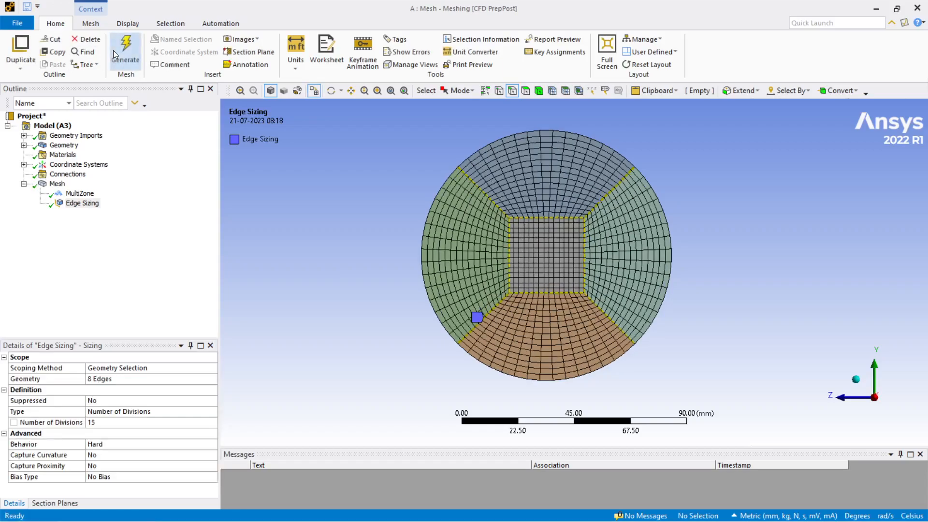
pyautogui.click(57, 183)
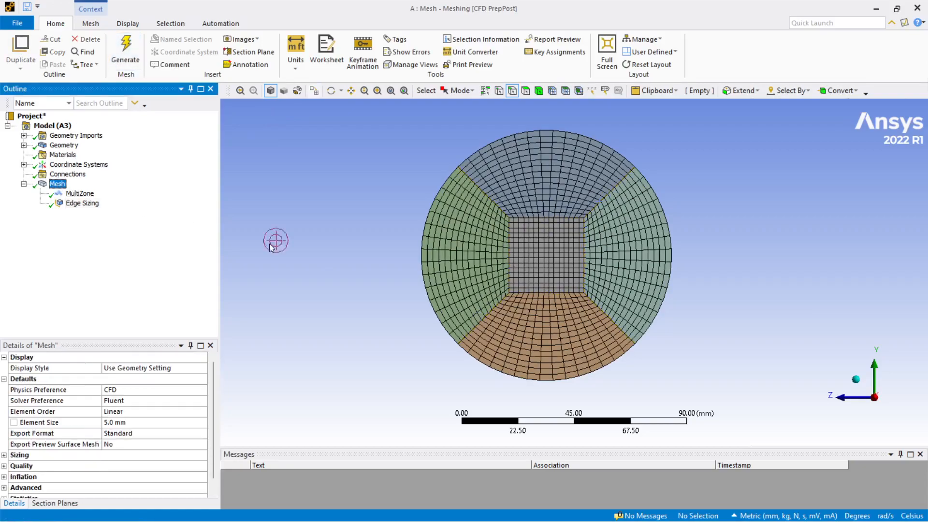
pyautogui.scroll(3)
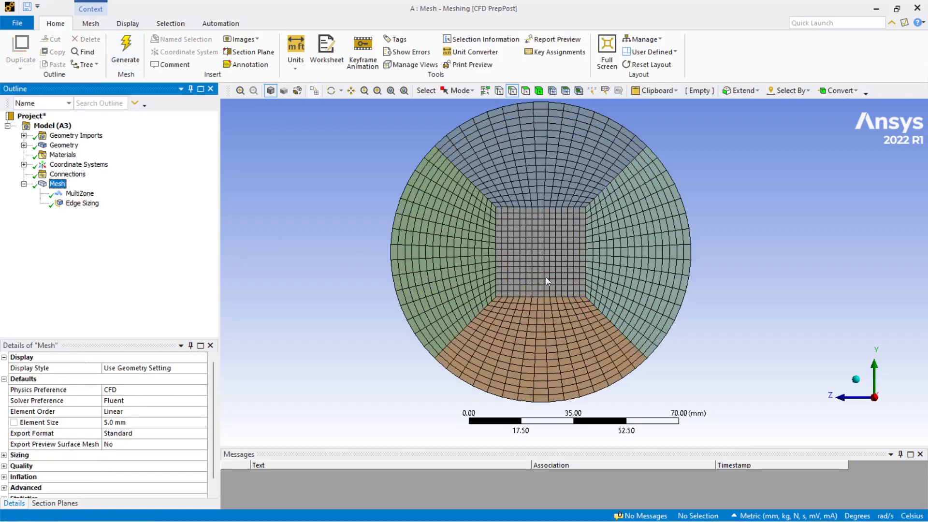
pyautogui.scroll(3)
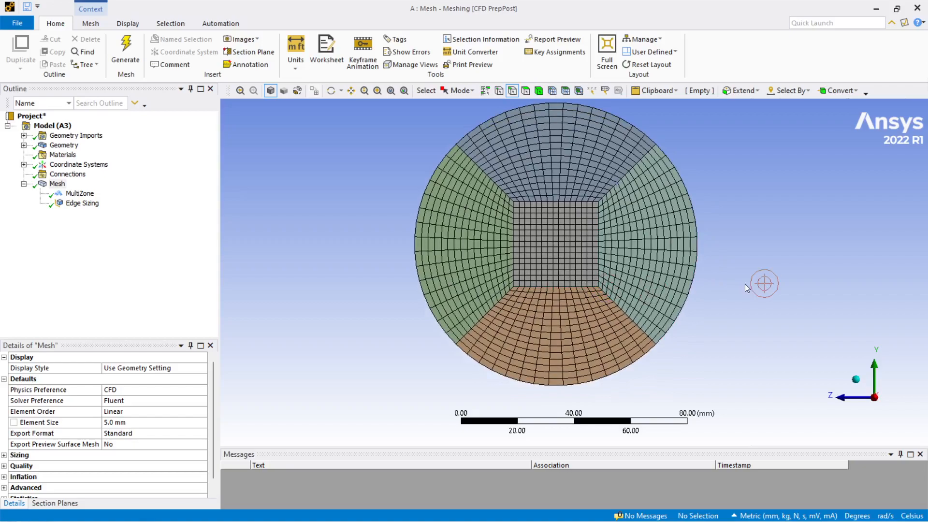
pyautogui.moveTo(516, 160)
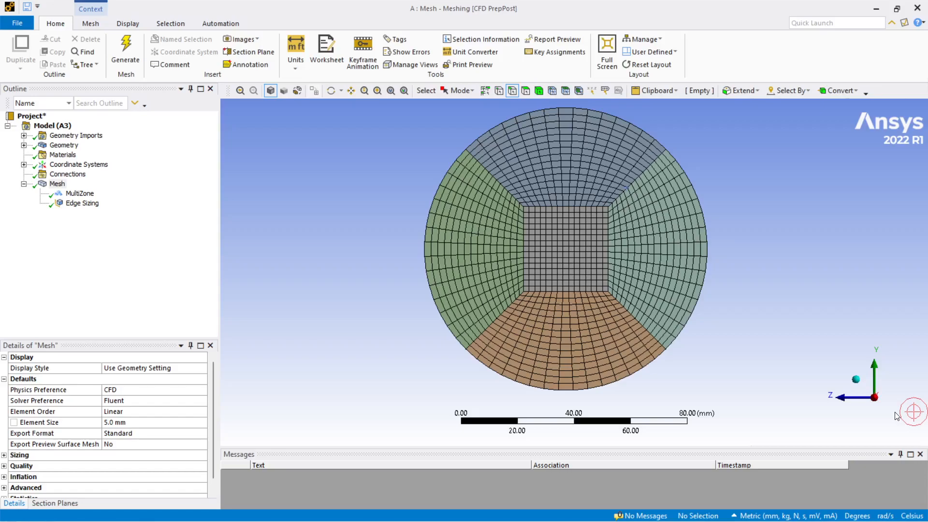
pyautogui.moveTo(641, 126)
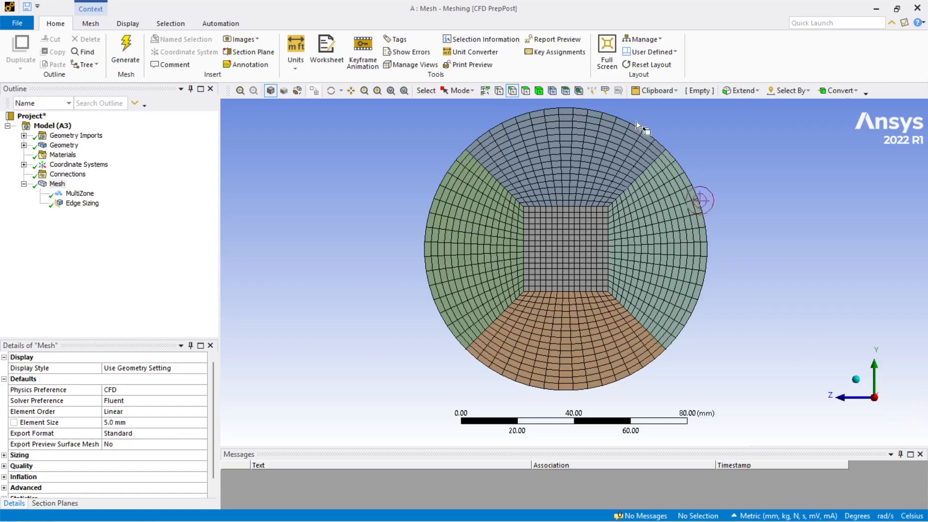
pyautogui.moveTo(306, 186)
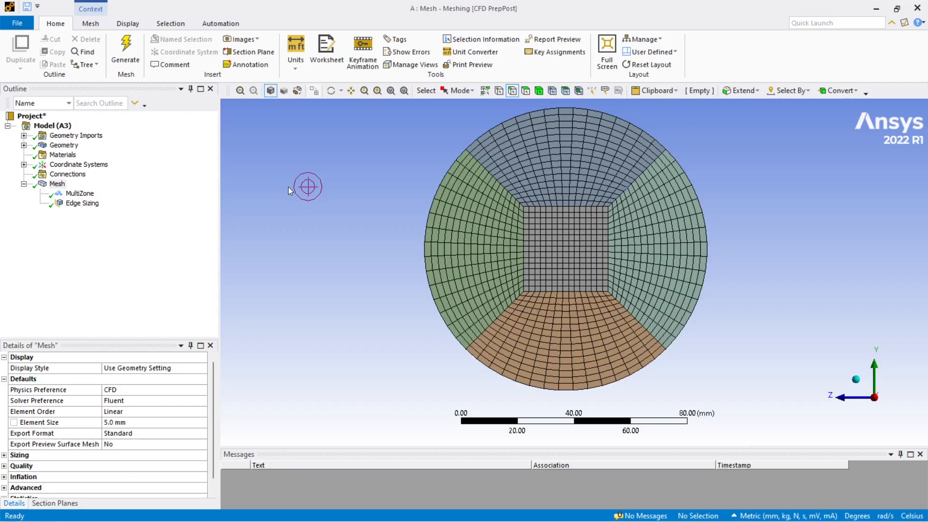
pyautogui.moveTo(312, 201)
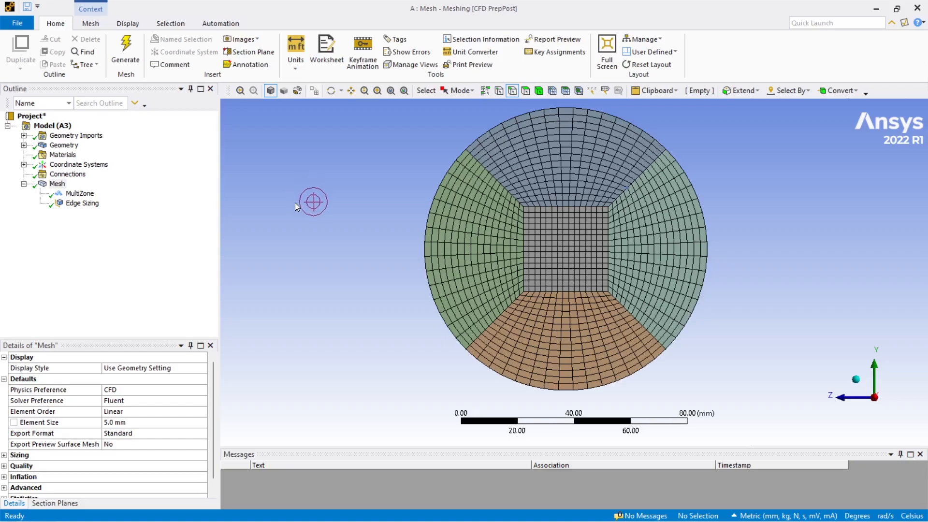
pyautogui.moveTo(858, 384)
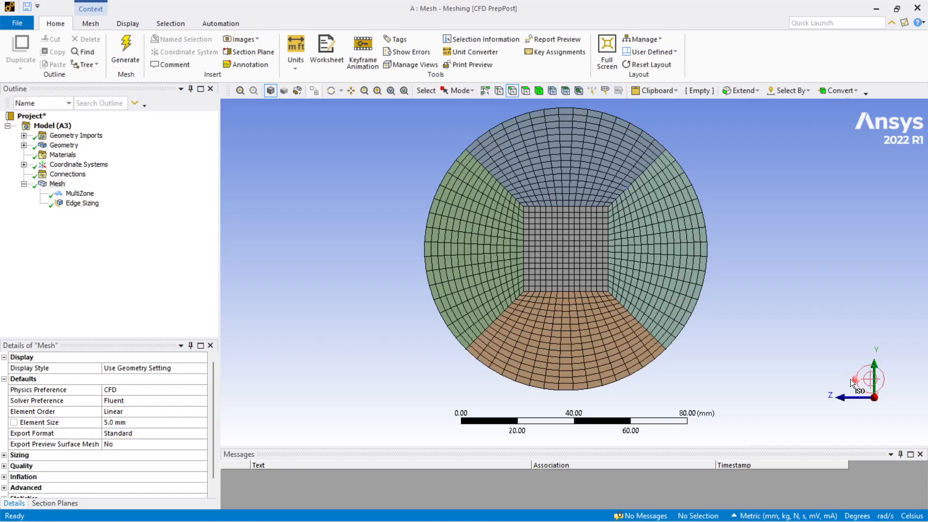
pyautogui.moveTo(856, 382)
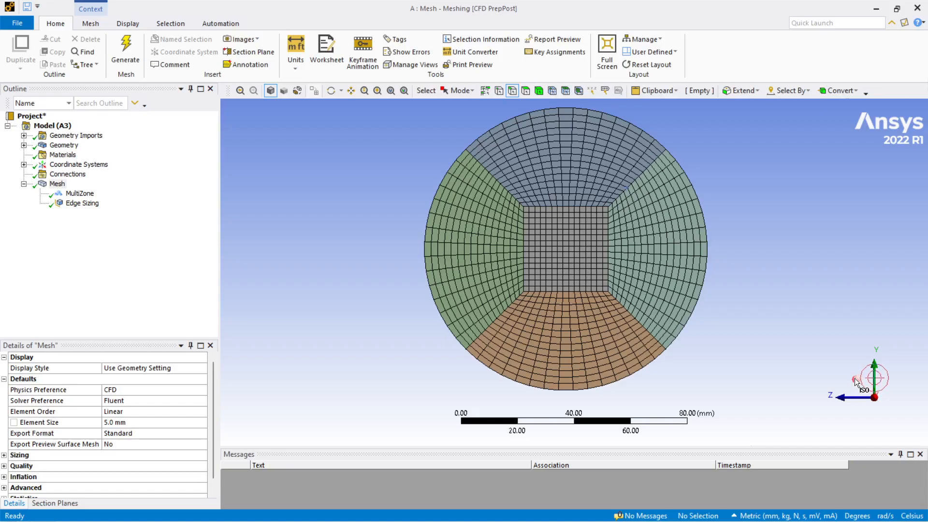